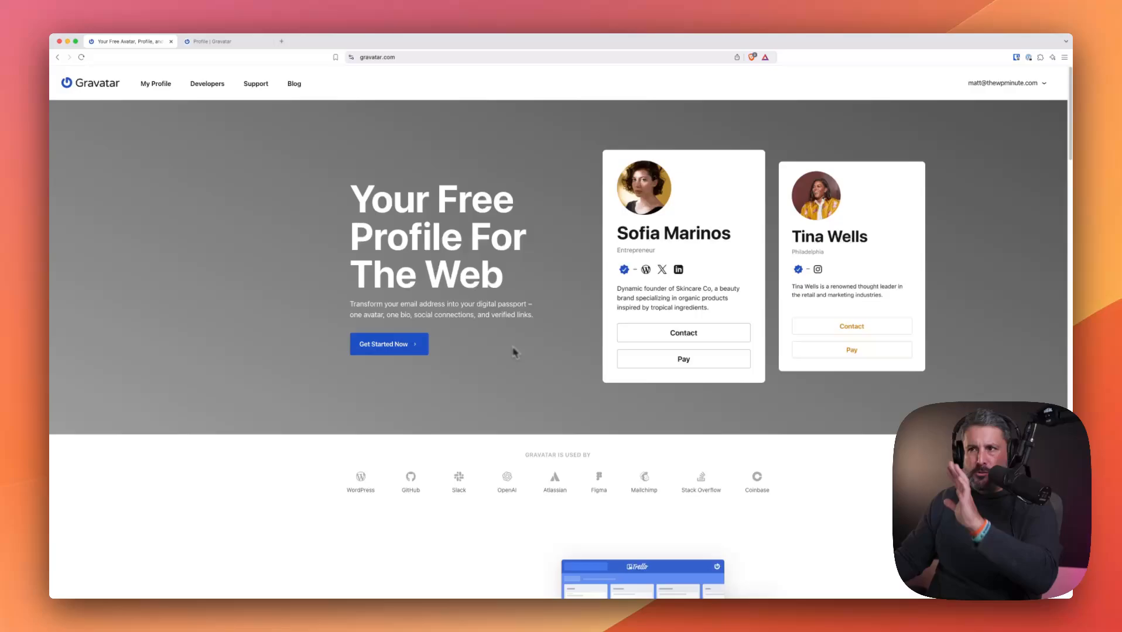
# Scroll through the page, then switch to the Gravatar profile editor tab for Matt Medeiros
pyautogui.scroll(-3)
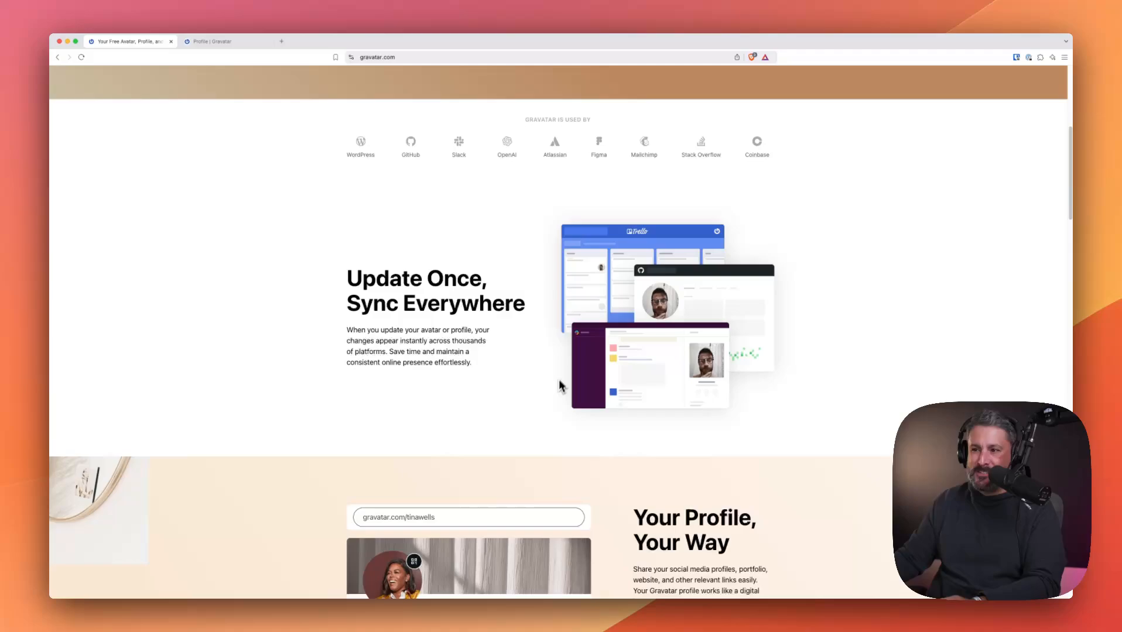
pyautogui.scroll(-3)
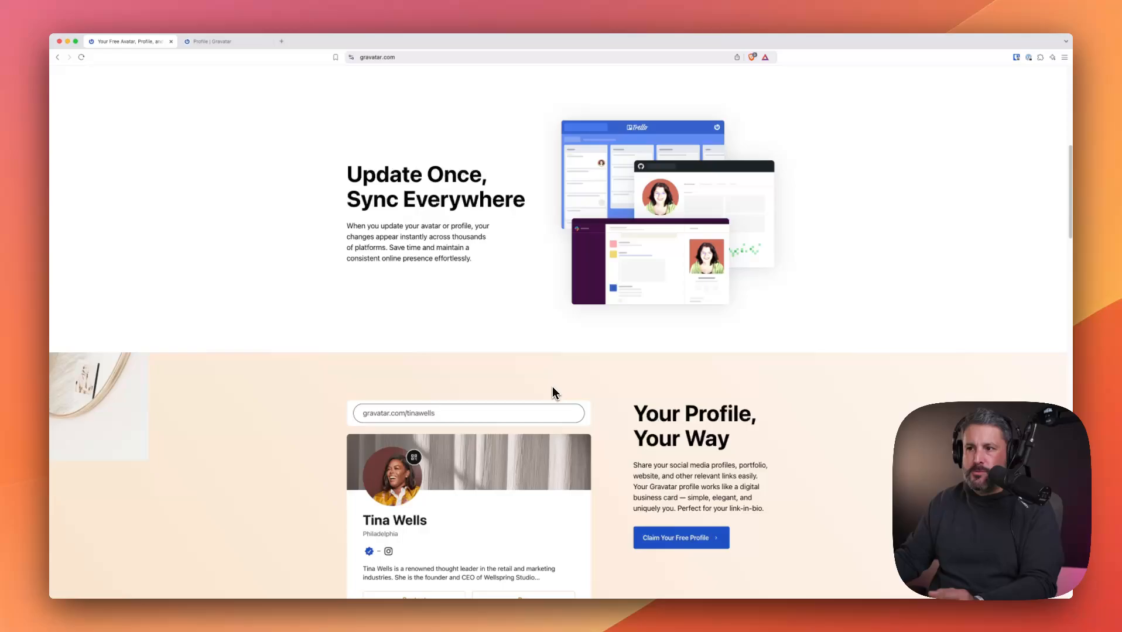
pyautogui.scroll(-3)
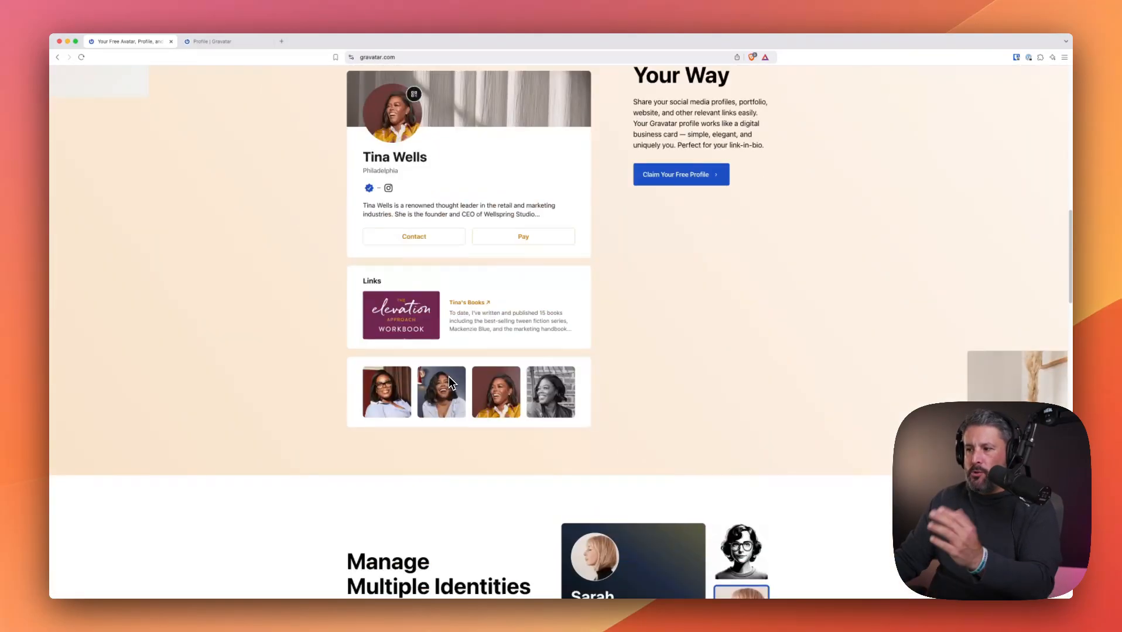
pyautogui.scroll(-3)
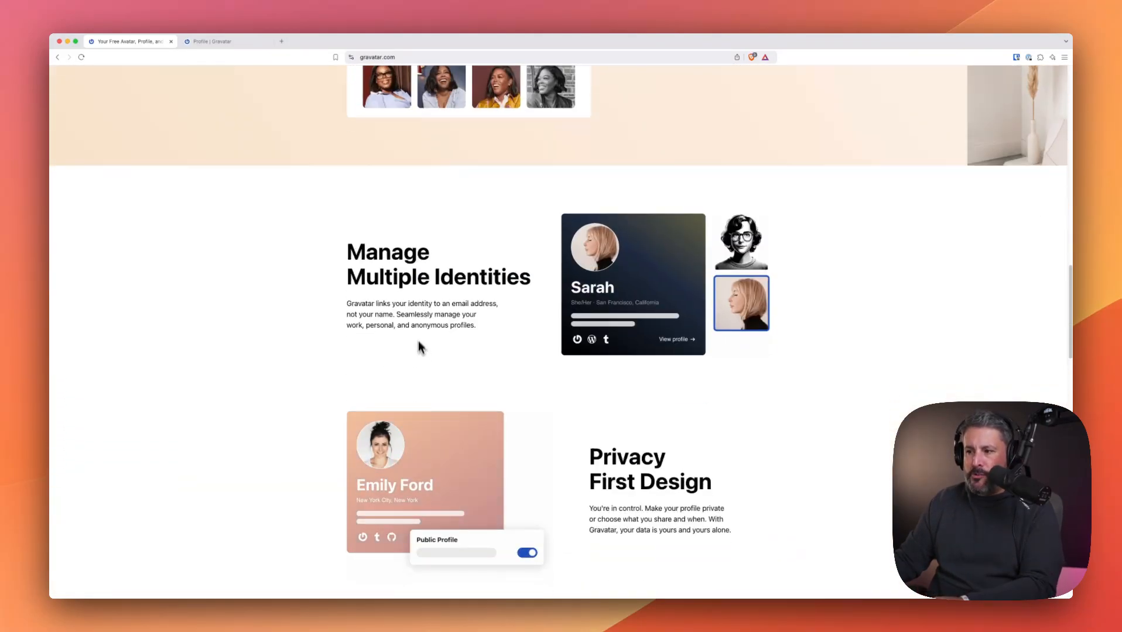
pyautogui.scroll(-3)
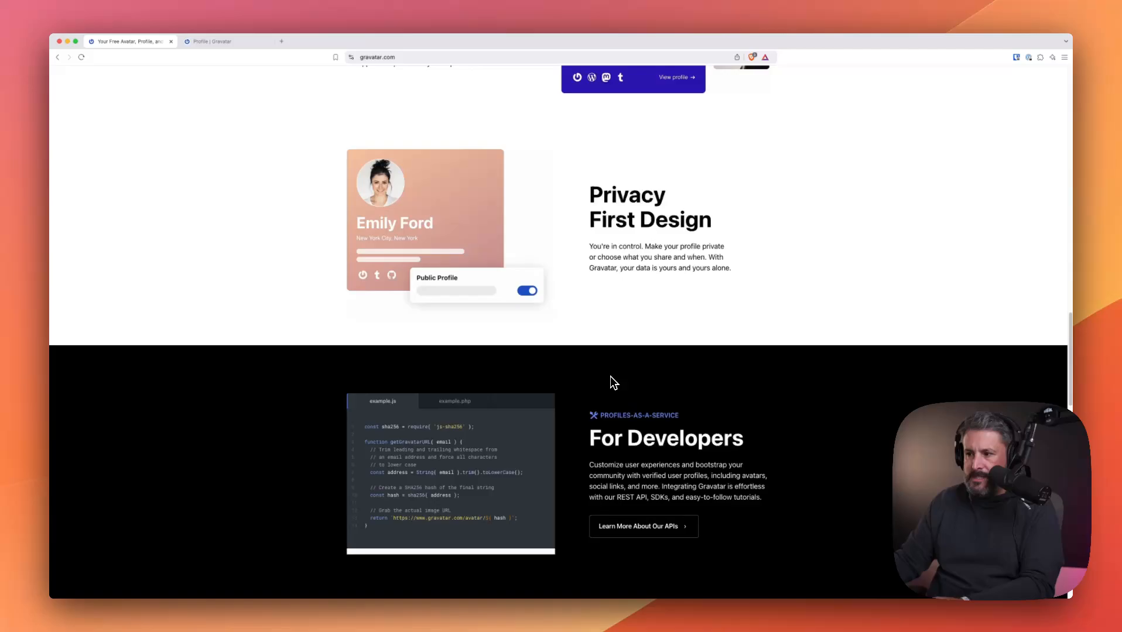
pyautogui.scroll(-3)
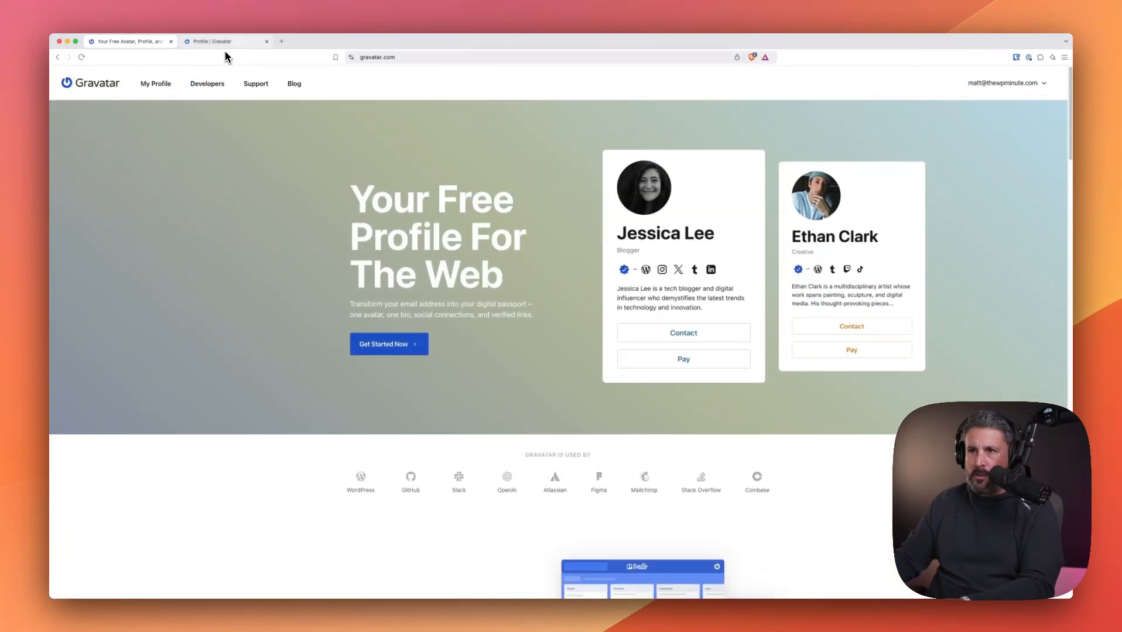
pyautogui.click(223, 41)
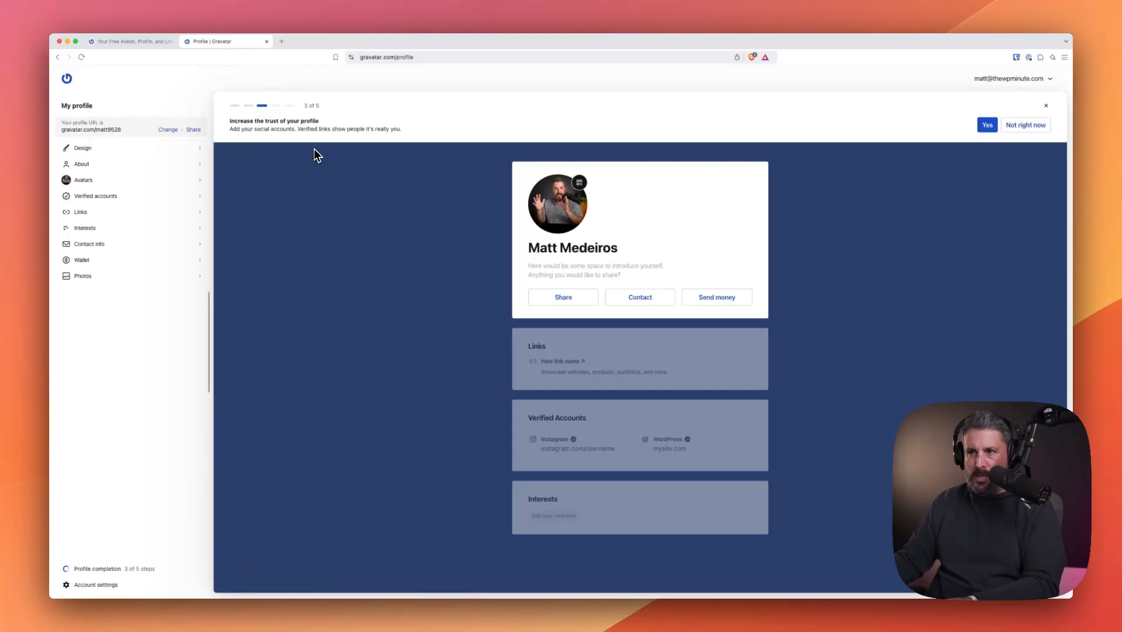
pyautogui.moveTo(384, 159)
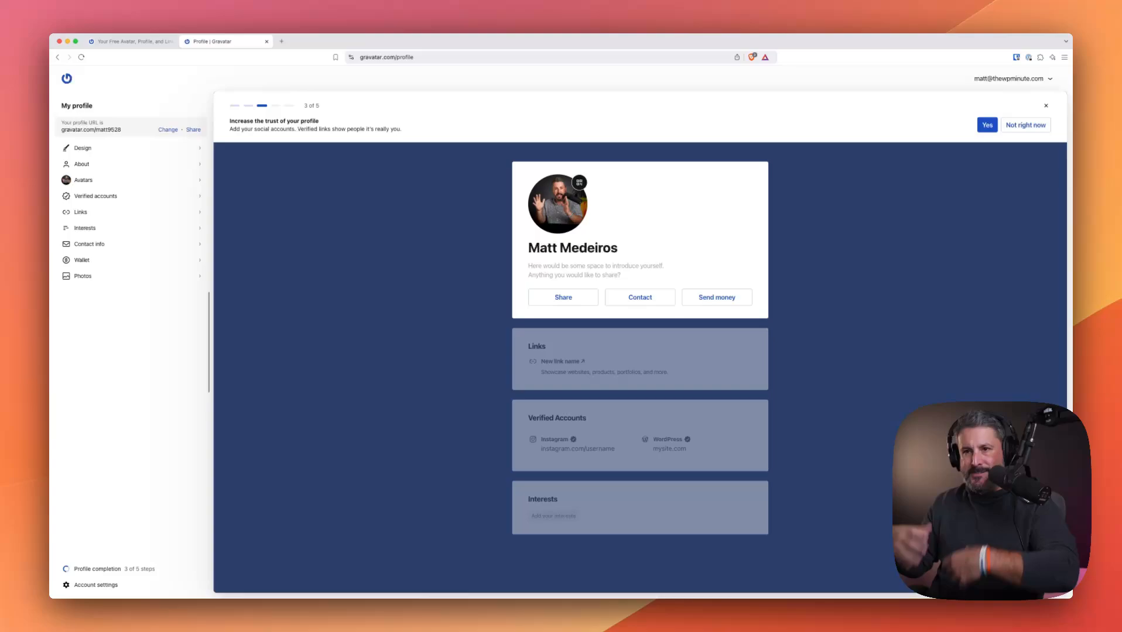
pyautogui.moveTo(382, 158)
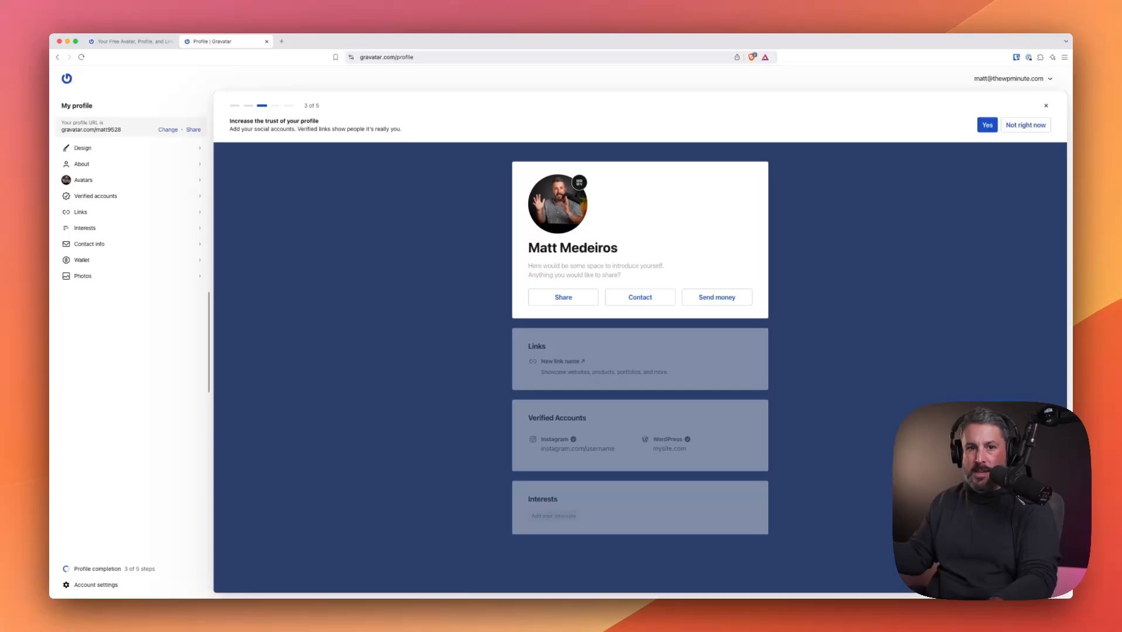
pyautogui.moveTo(595, 293)
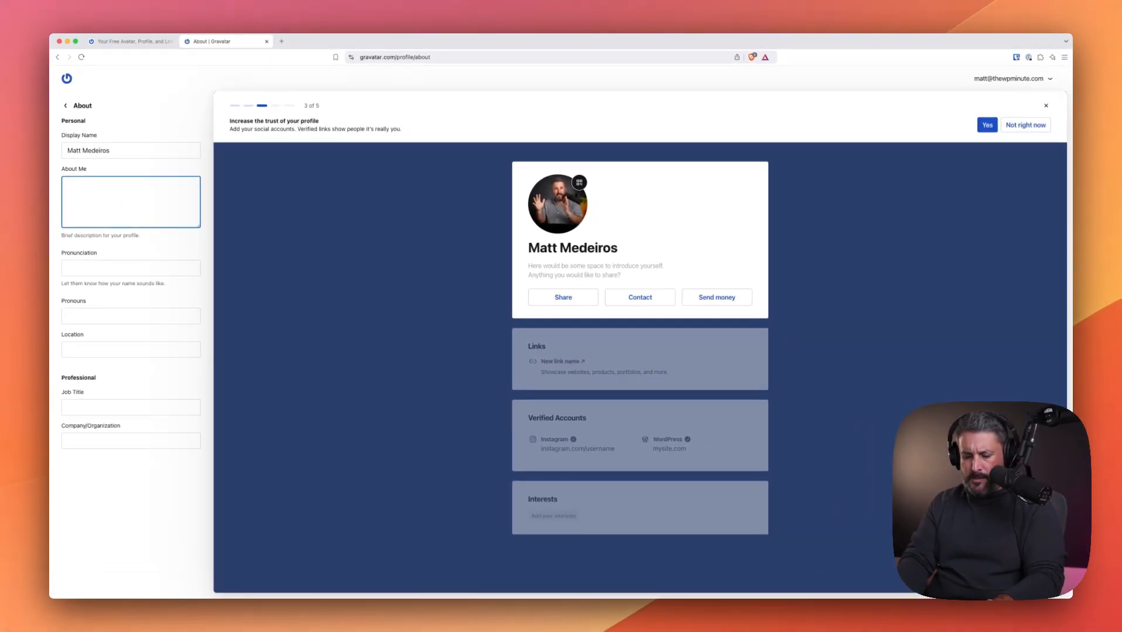
# Enter bio 'Publisher at WP Minute', job title Publisher and company WP Minute, then return to My profile
pyautogui.write('Publisher at WP')
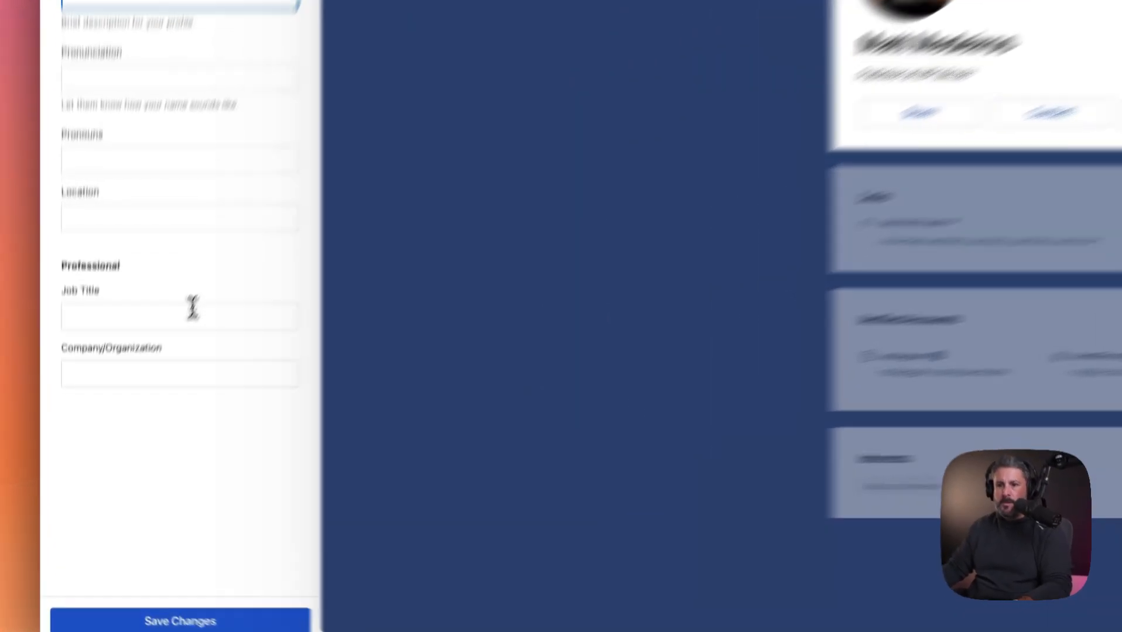
pyautogui.write('Publisher')
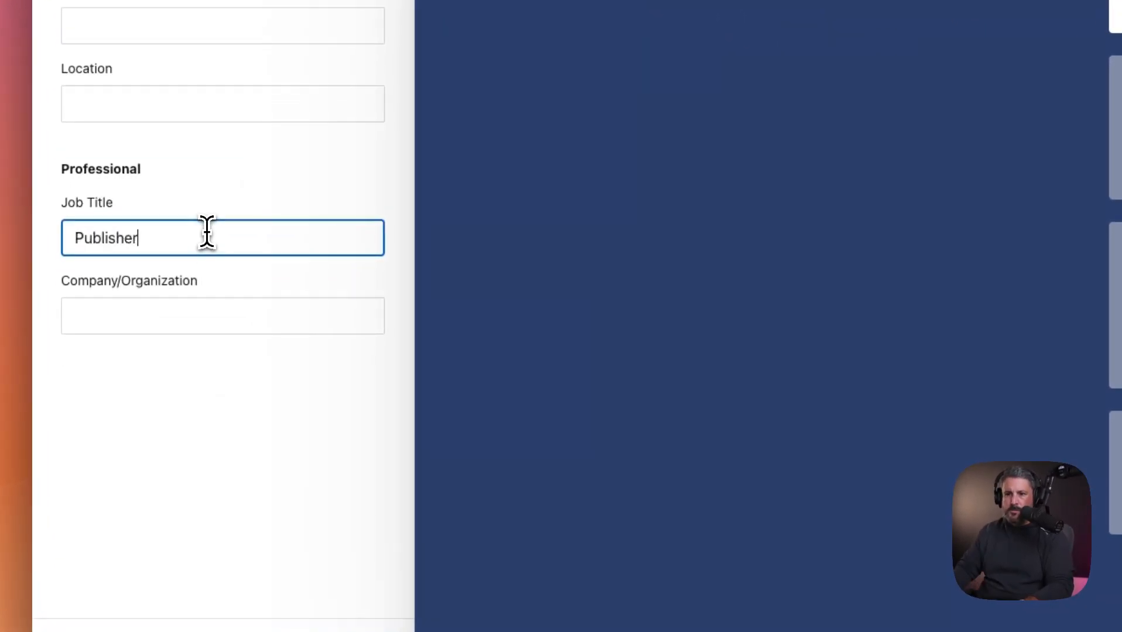
pyautogui.write('WP Minu')
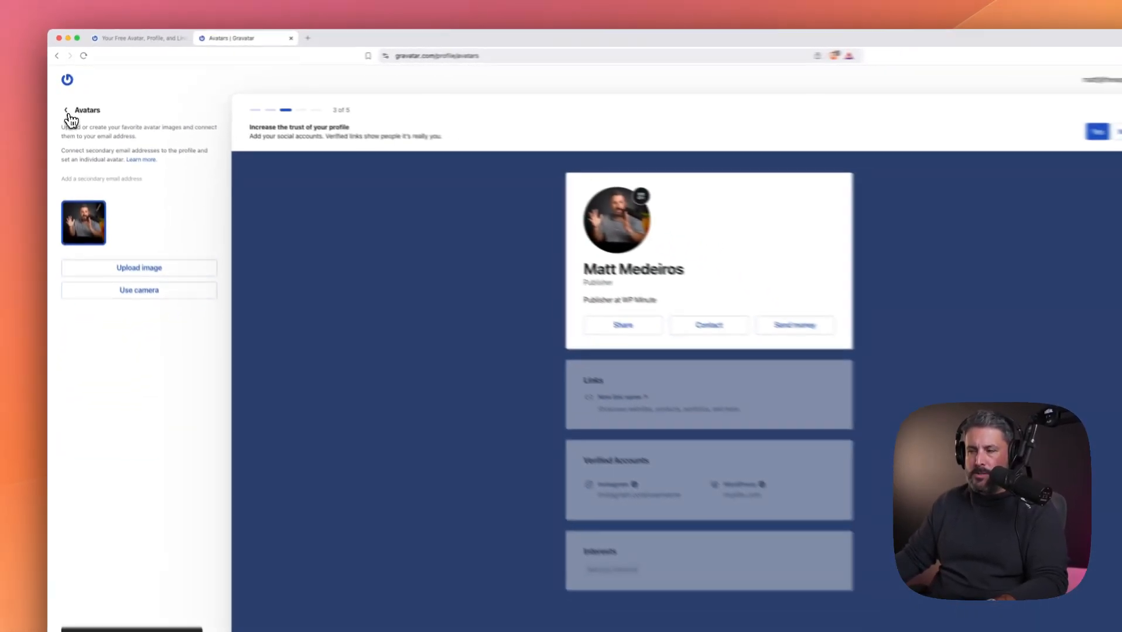
pyautogui.click(68, 110)
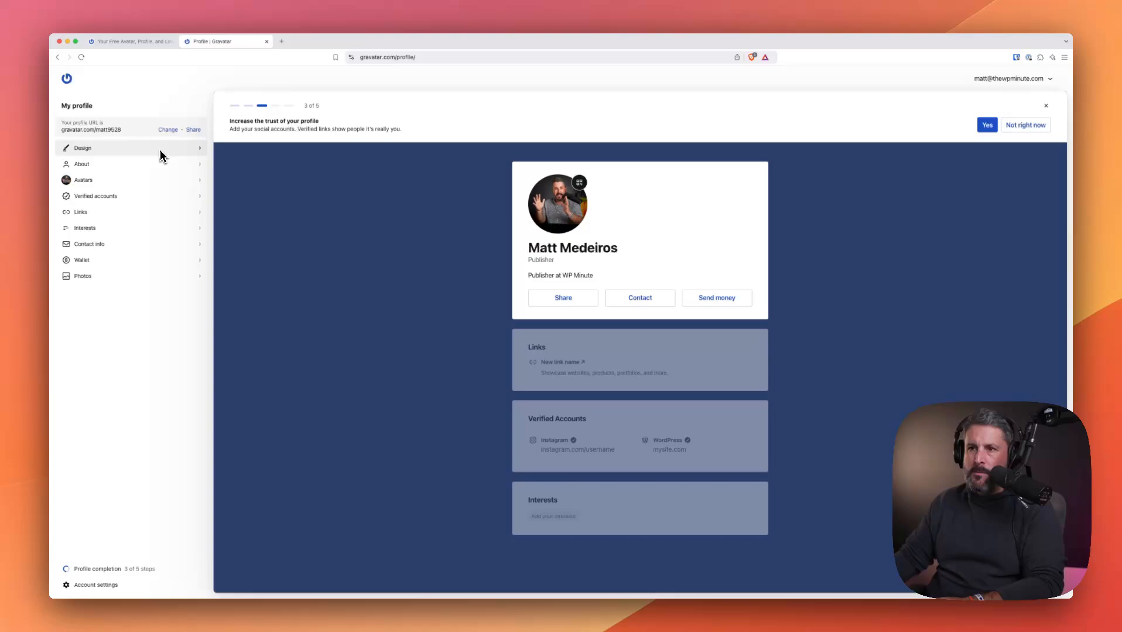
pyautogui.moveTo(171, 212)
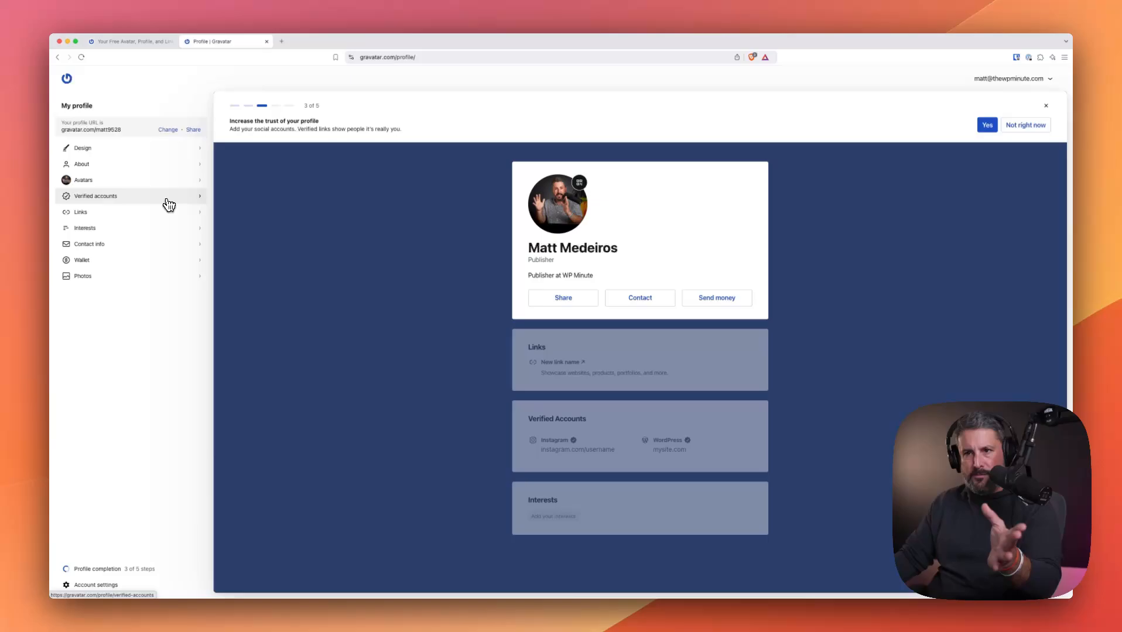
pyautogui.moveTo(158, 228)
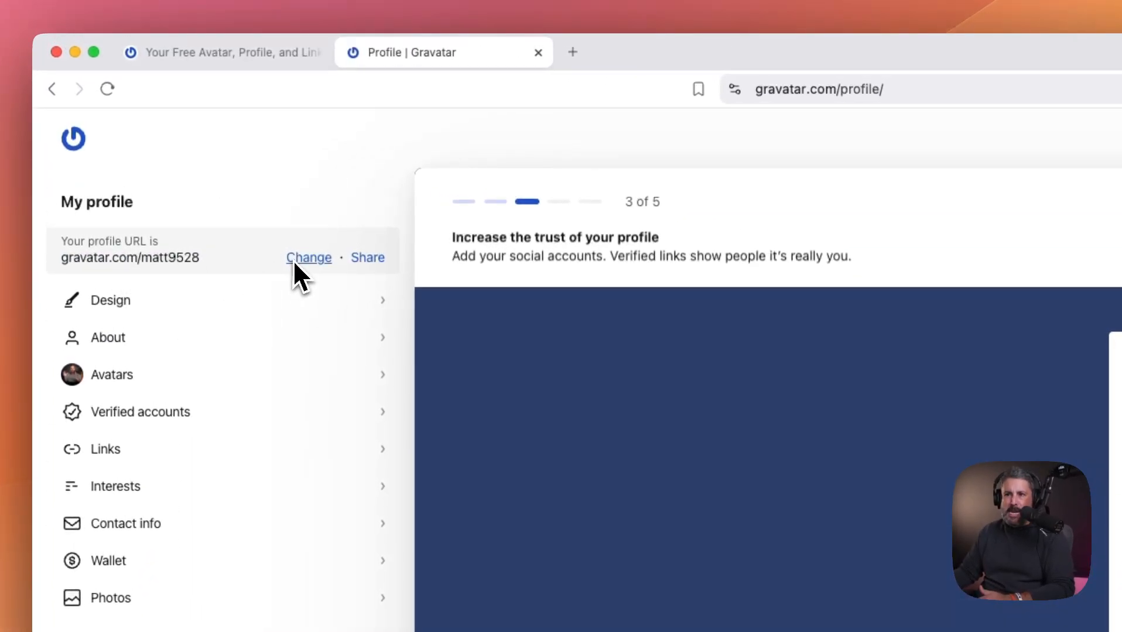
# Start changing the profile URL and claim the suggested free mattmedeiros.bio domain
pyautogui.click(309, 257)
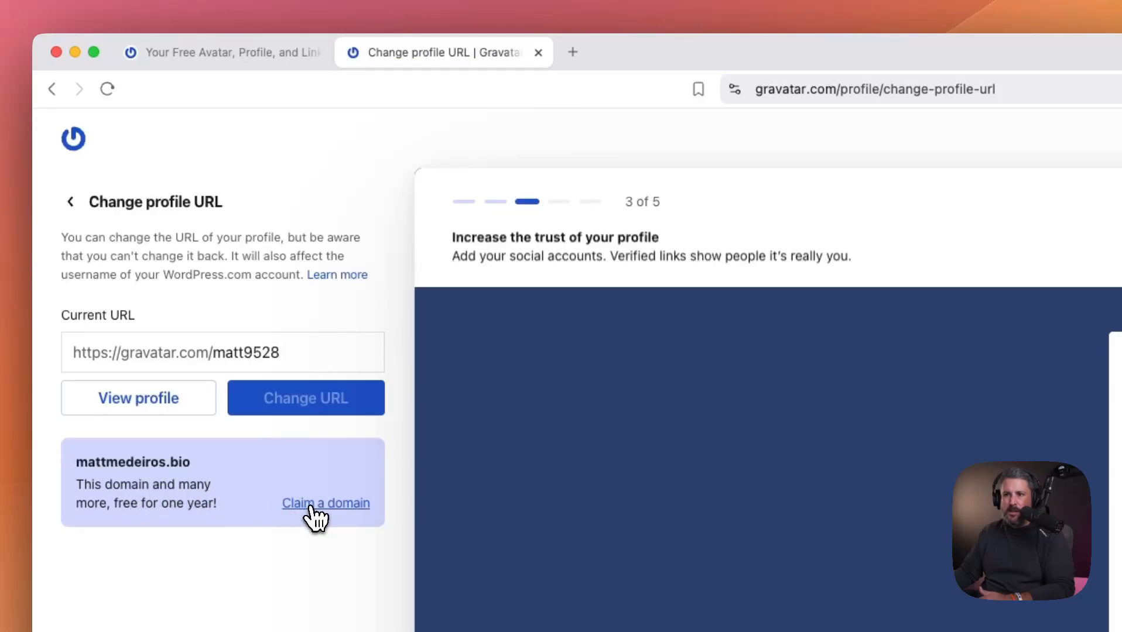
pyautogui.click(325, 502)
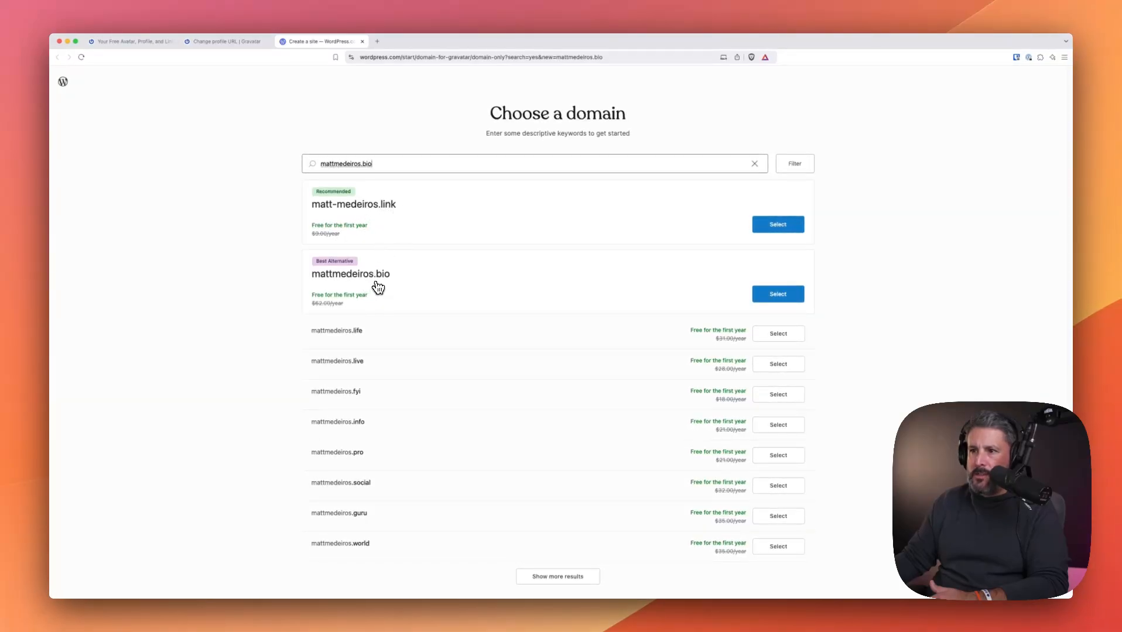
pyautogui.moveTo(426, 292)
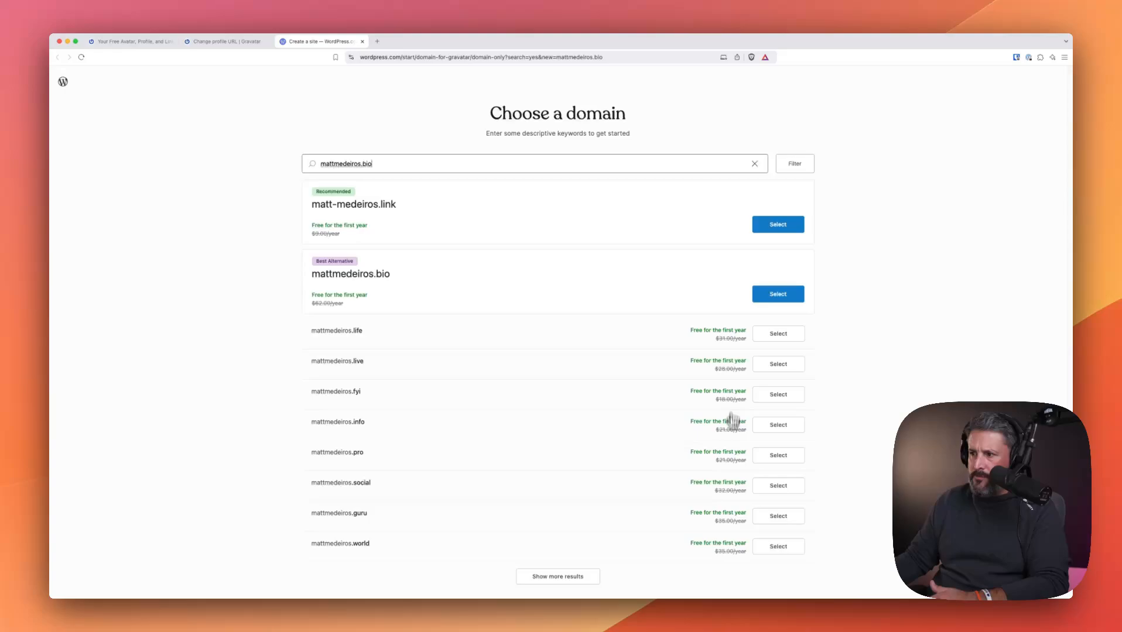
pyautogui.moveTo(555, 306)
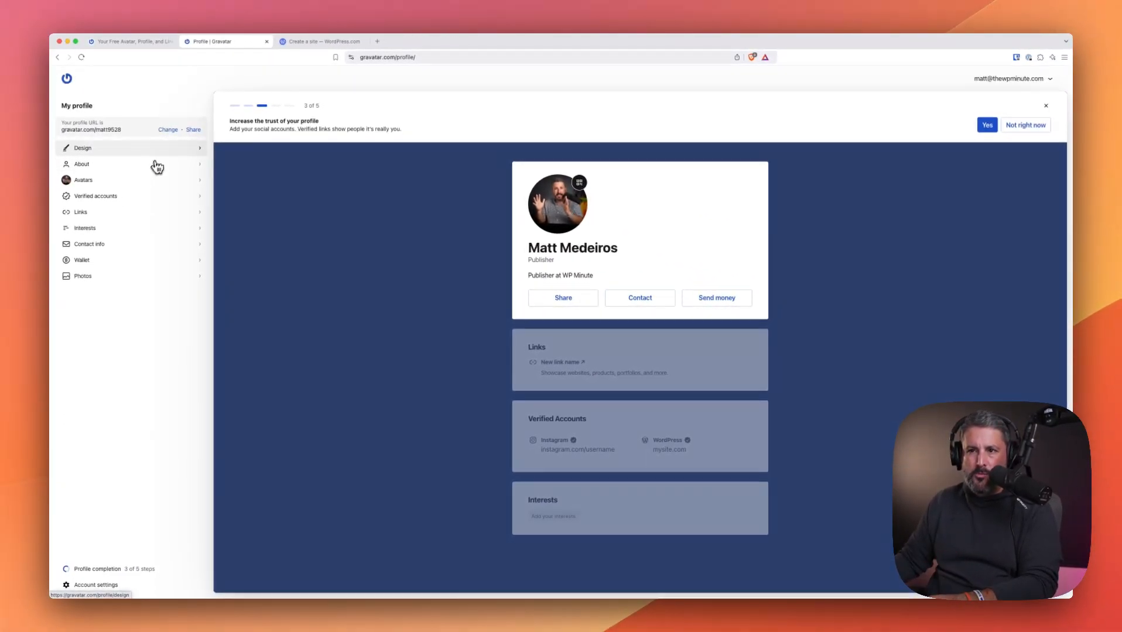
pyautogui.moveTo(157, 257)
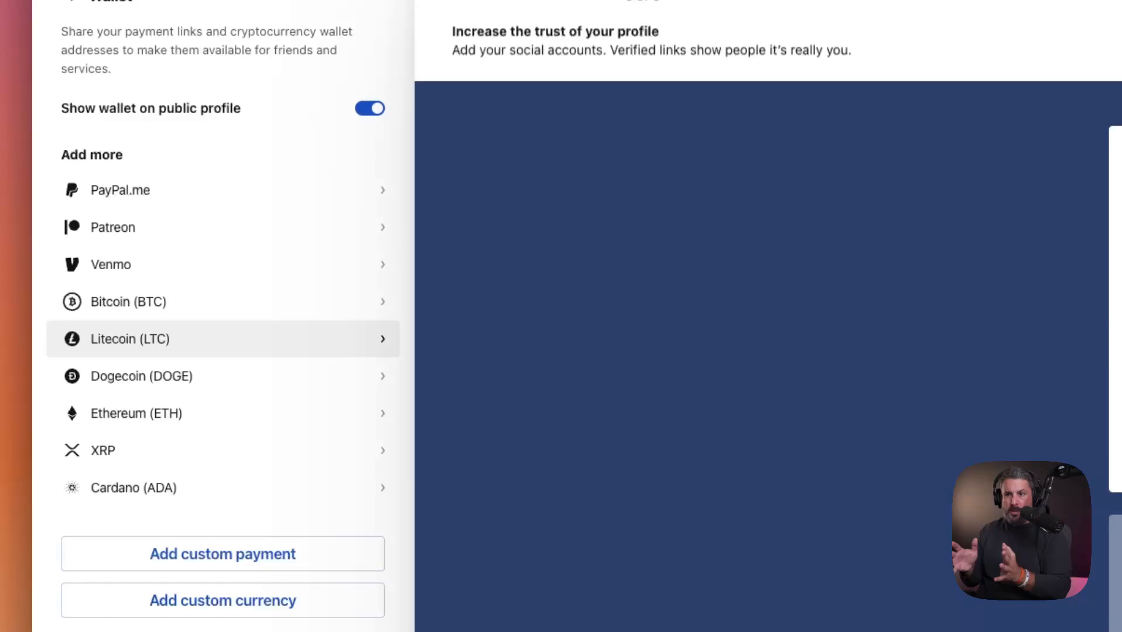
pyautogui.moveTo(270, 346)
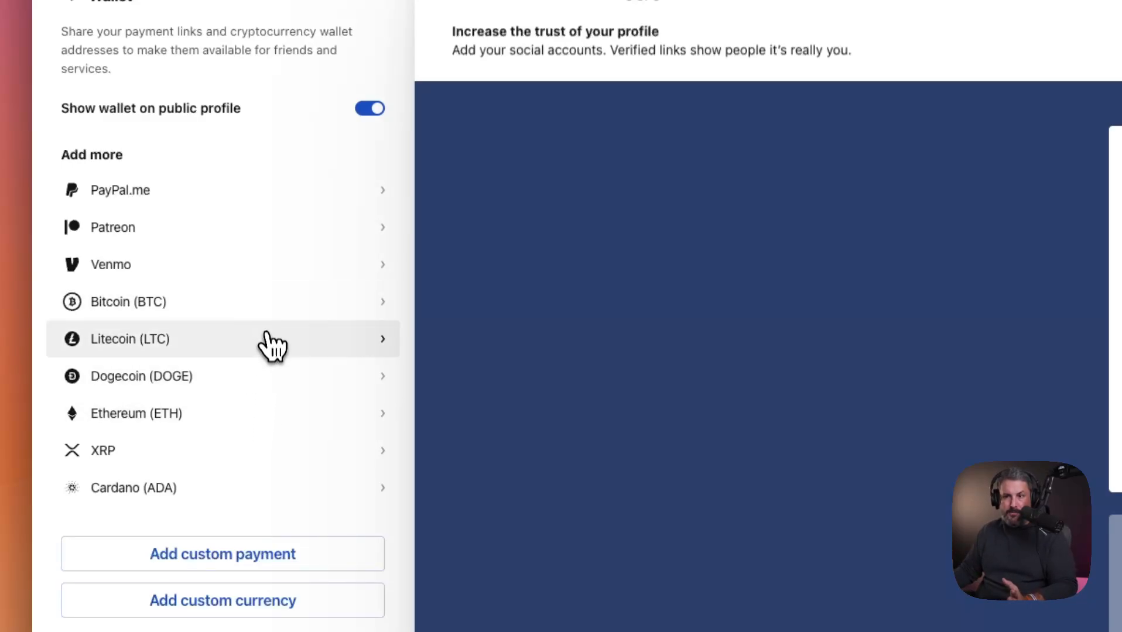
pyautogui.moveTo(250, 387)
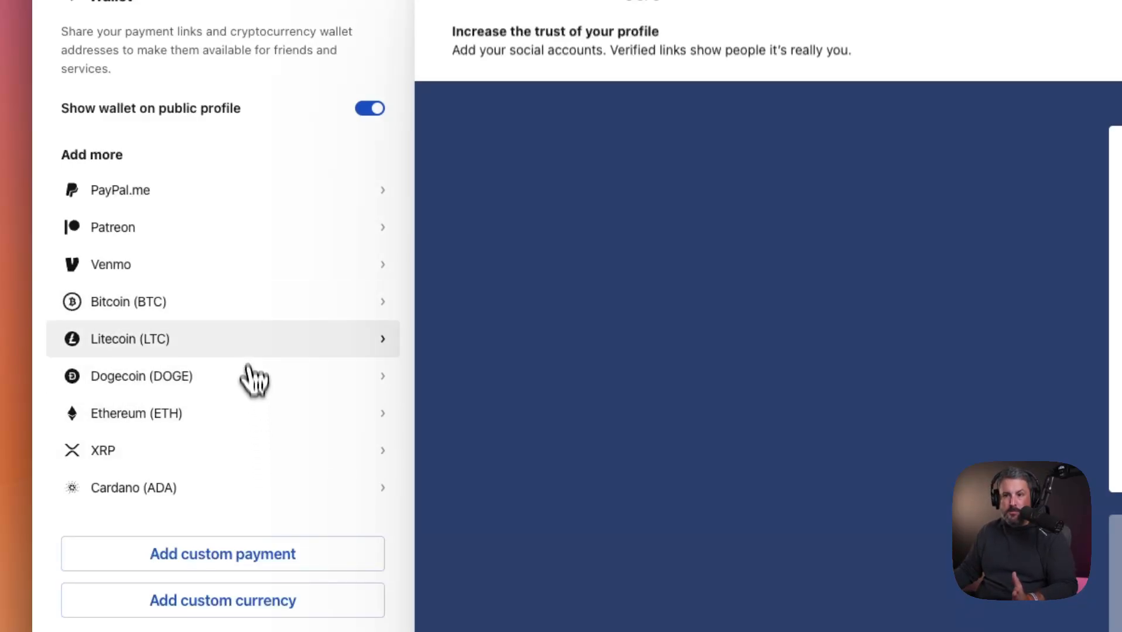
pyautogui.moveTo(225, 259)
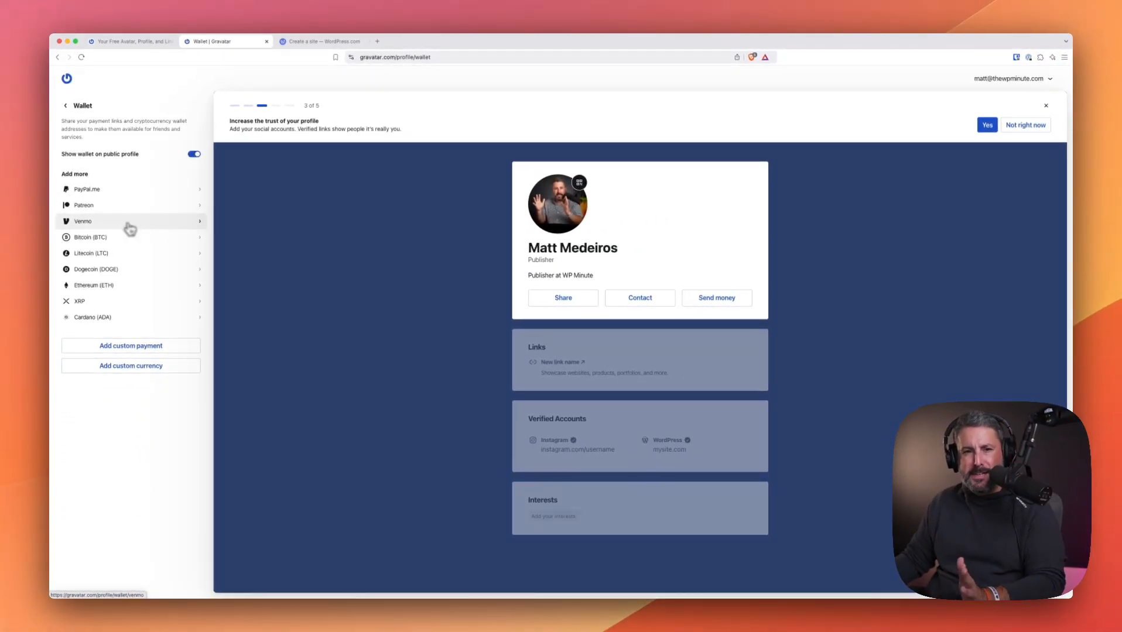
pyautogui.moveTo(135, 234)
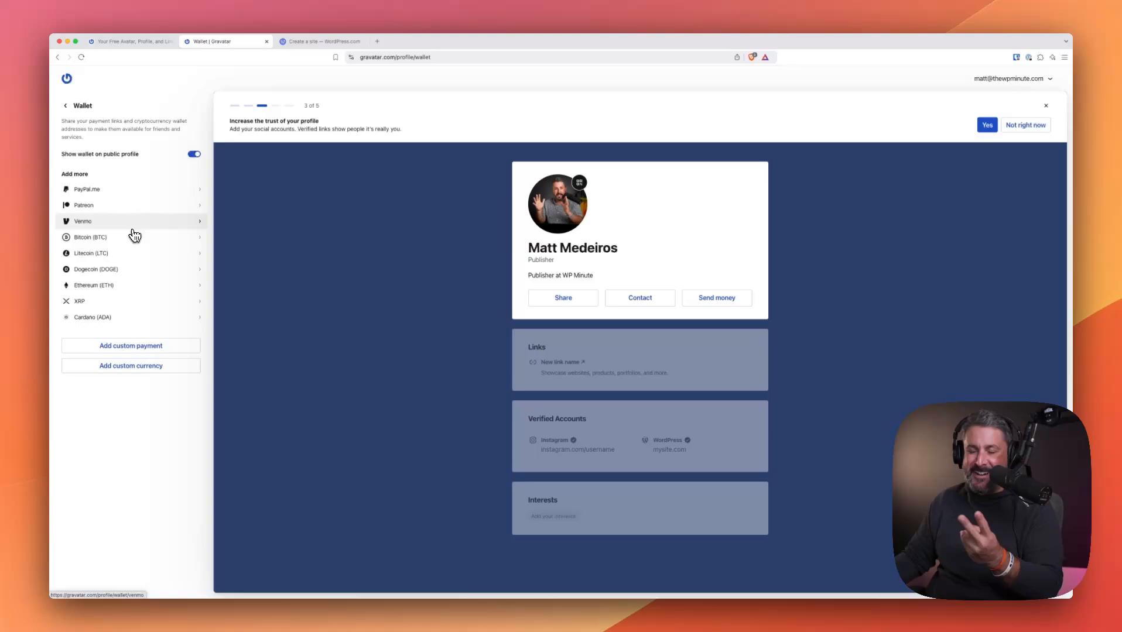
pyautogui.moveTo(135, 236)
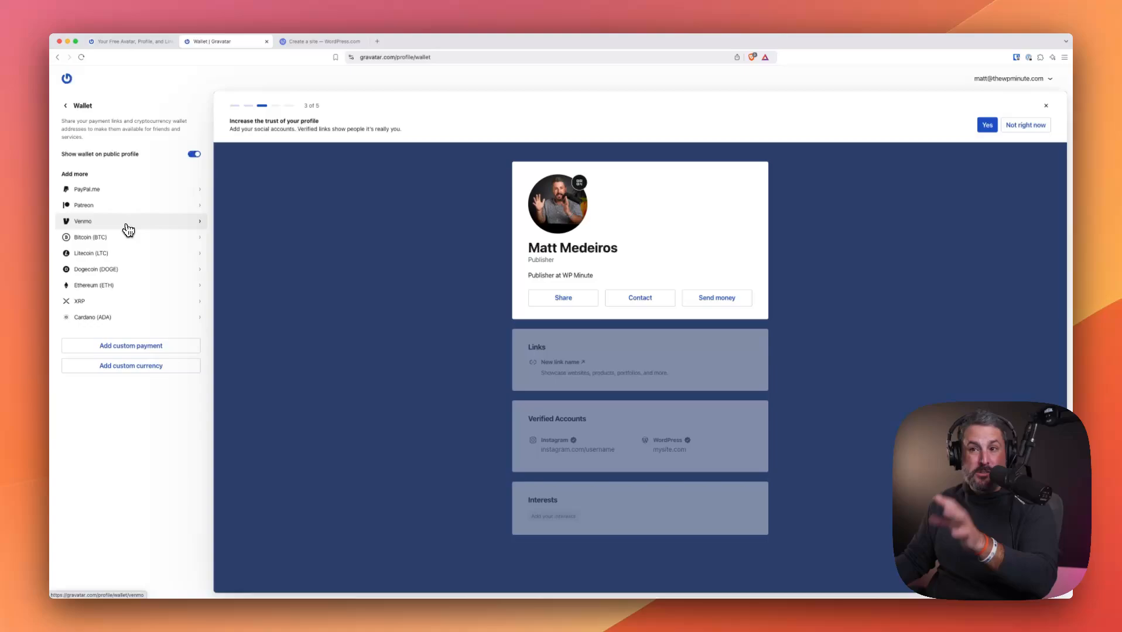
pyautogui.moveTo(135, 221)
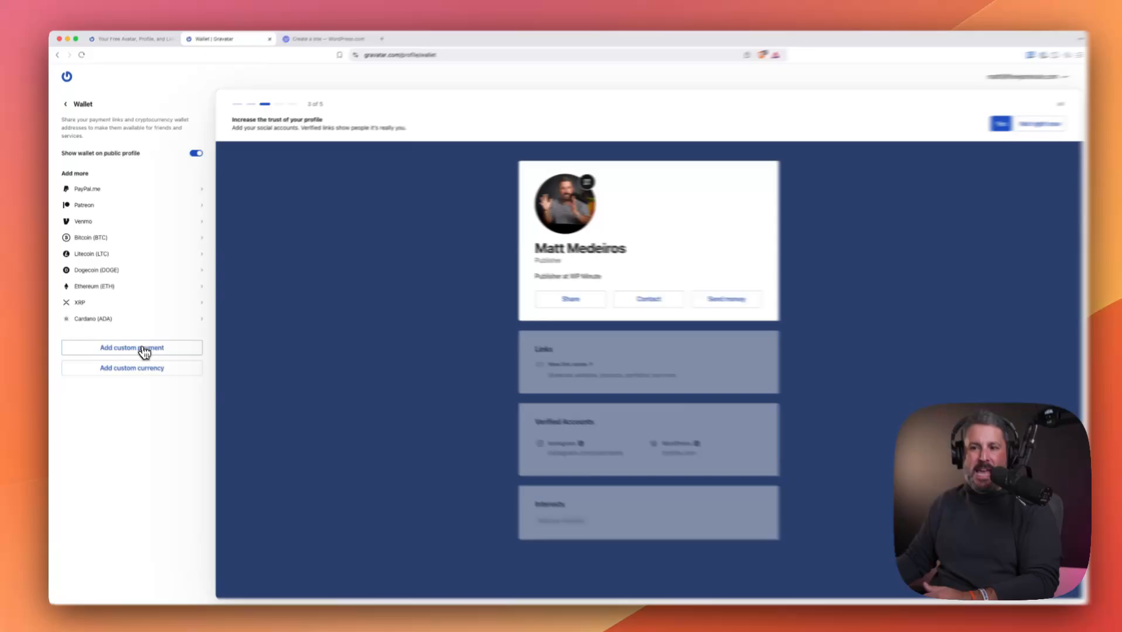
# Look at the Add custom payment form and leave it without adding anything
pyautogui.click(131, 348)
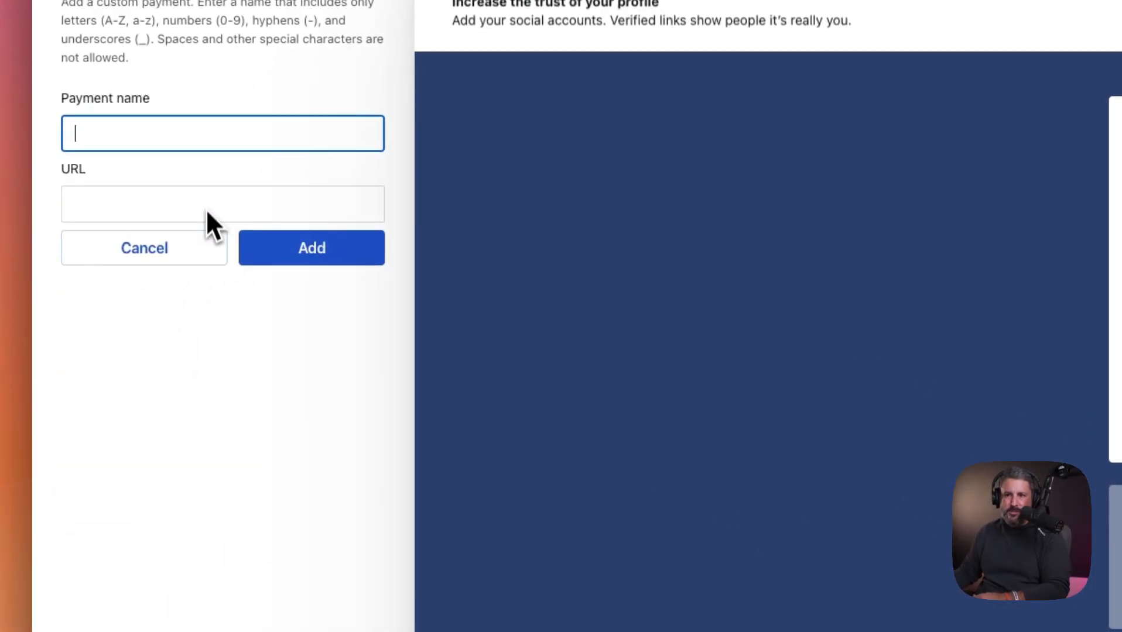
pyautogui.click(207, 434)
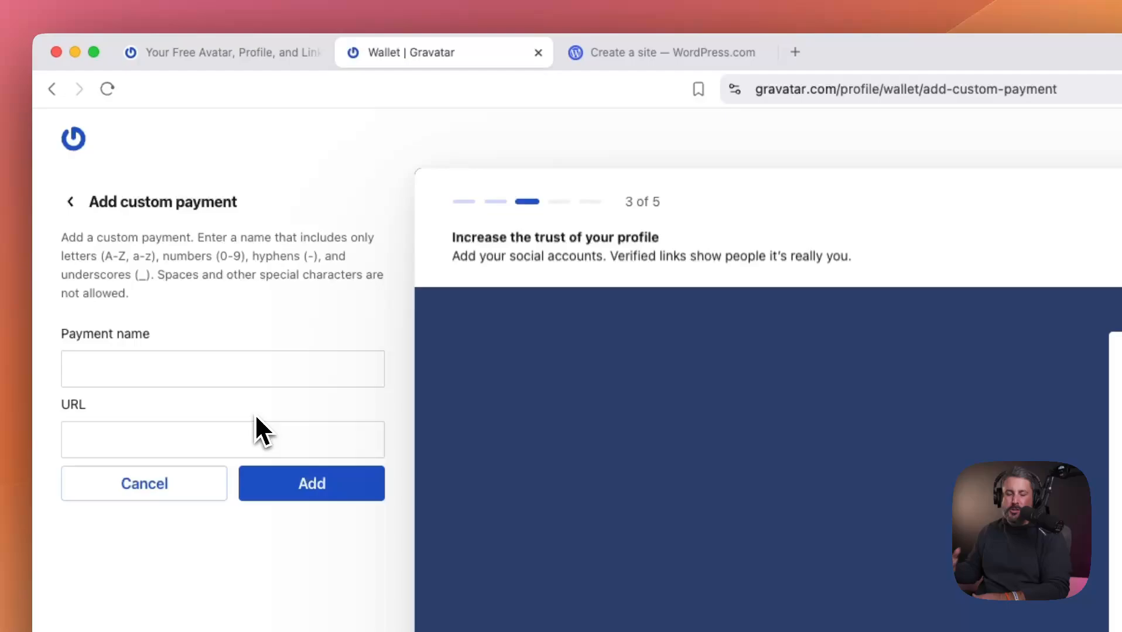
pyautogui.click(211, 369)
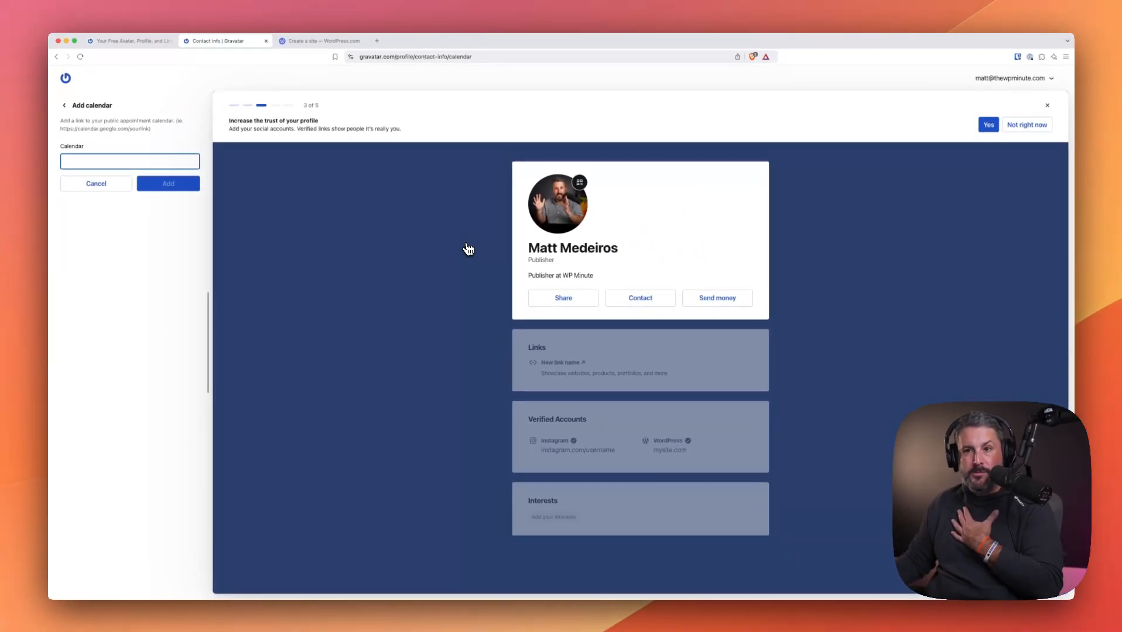
pyautogui.moveTo(169, 178)
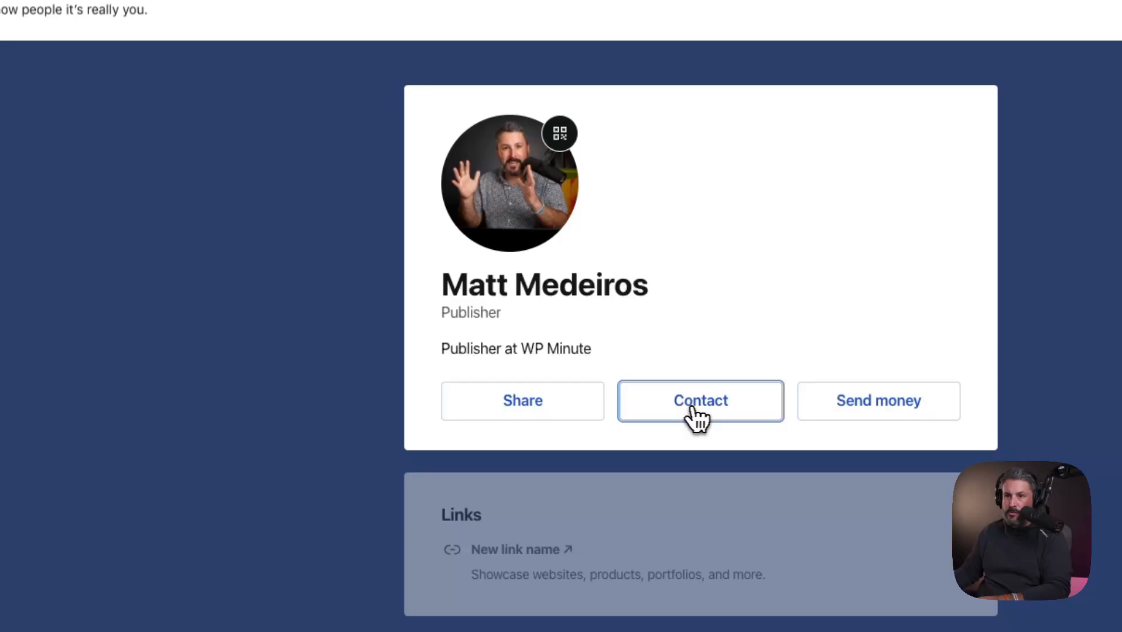
# Open the Contact info settings from the profile preview's Contact button
pyautogui.click(700, 401)
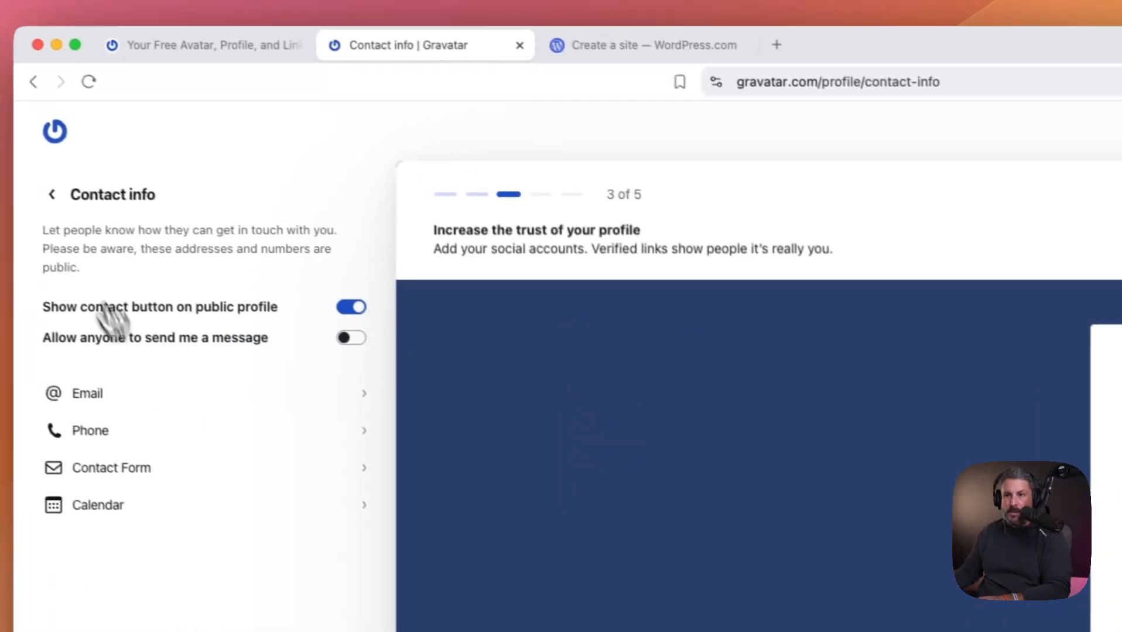
pyautogui.click(51, 193)
pyautogui.write('W')
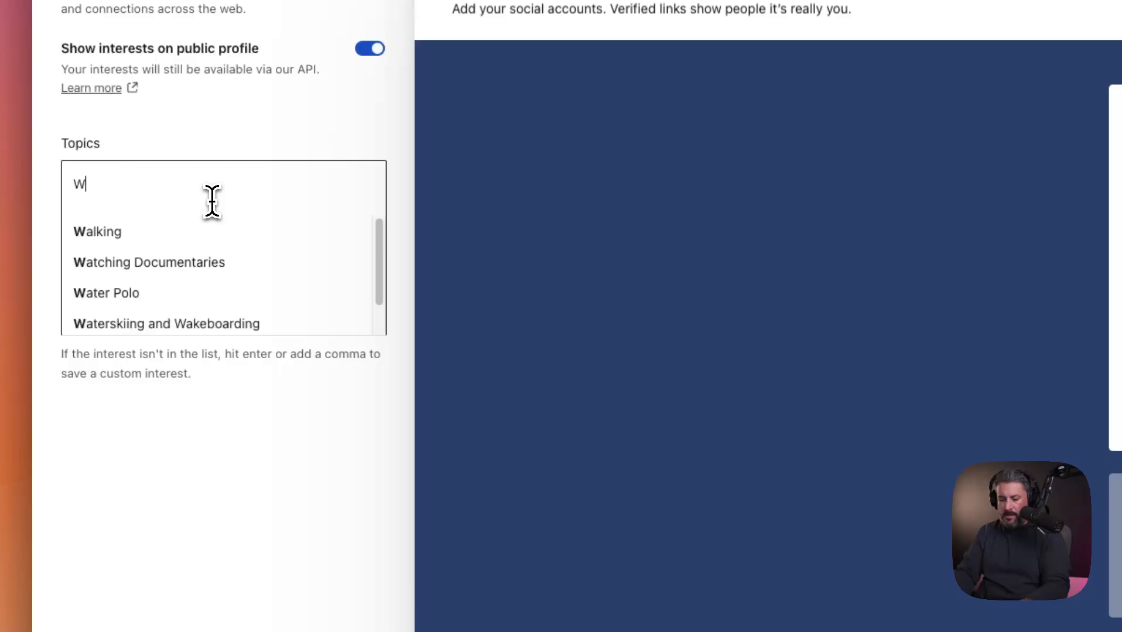
# Add WordPress as an interest topic and return to the main profile settings list
pyautogui.write('ordPress Tech Podcasting')
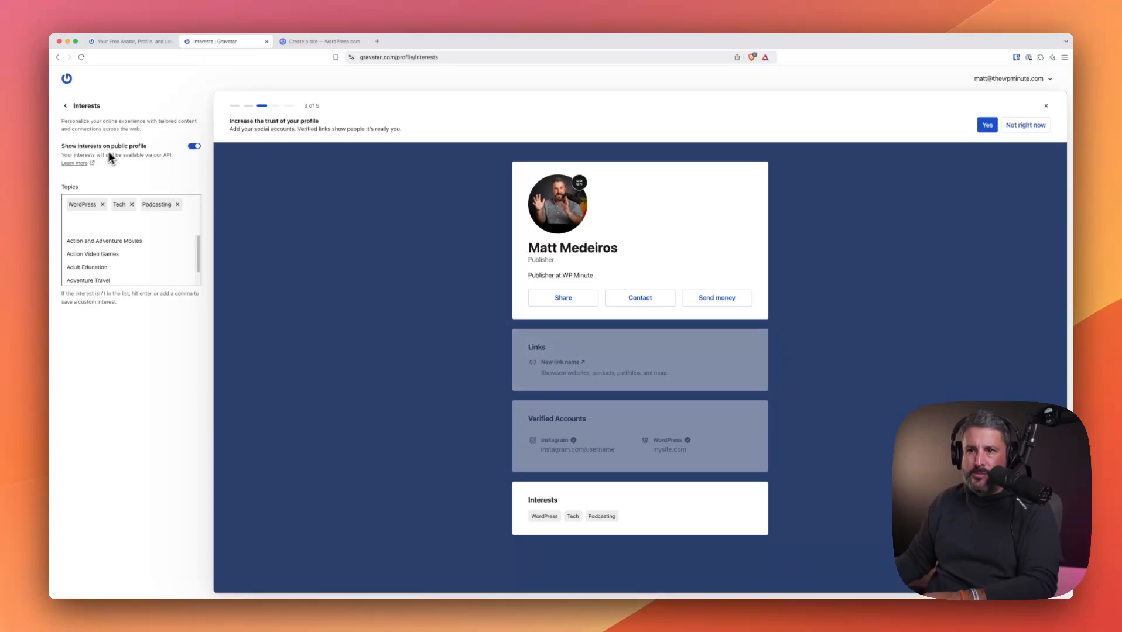
pyautogui.moveTo(176, 166)
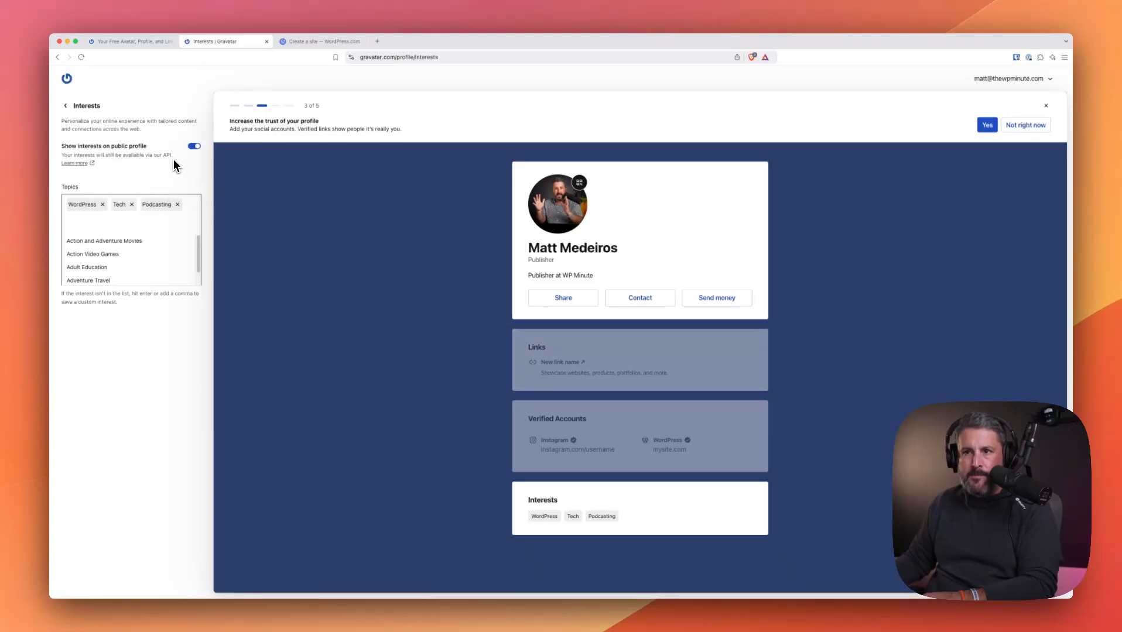
pyautogui.moveTo(139, 165)
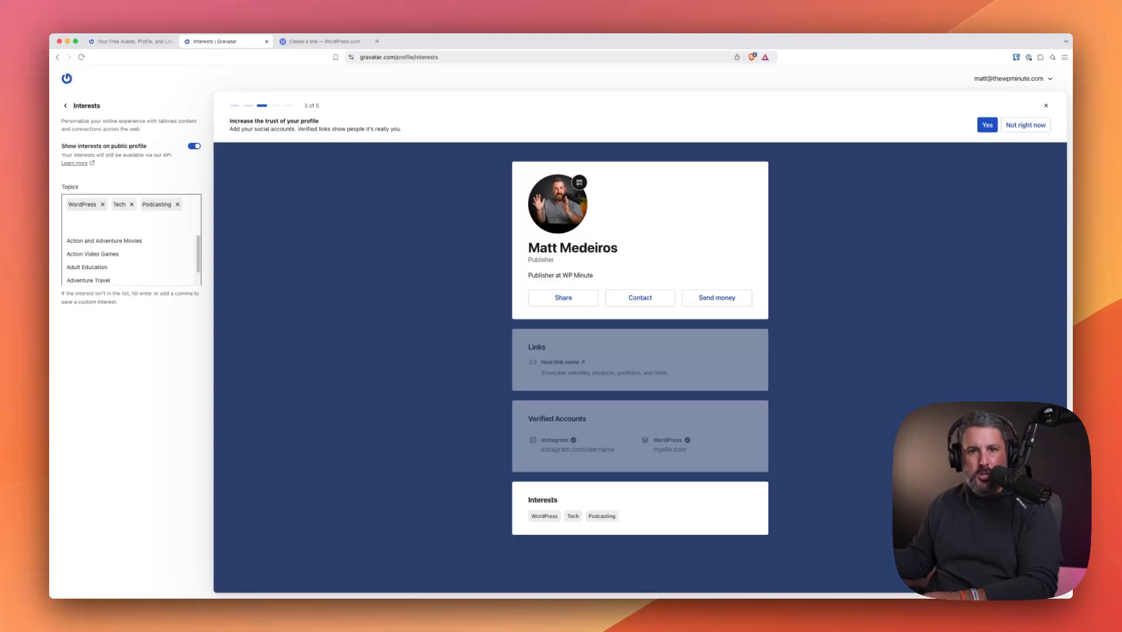
pyautogui.moveTo(137, 163)
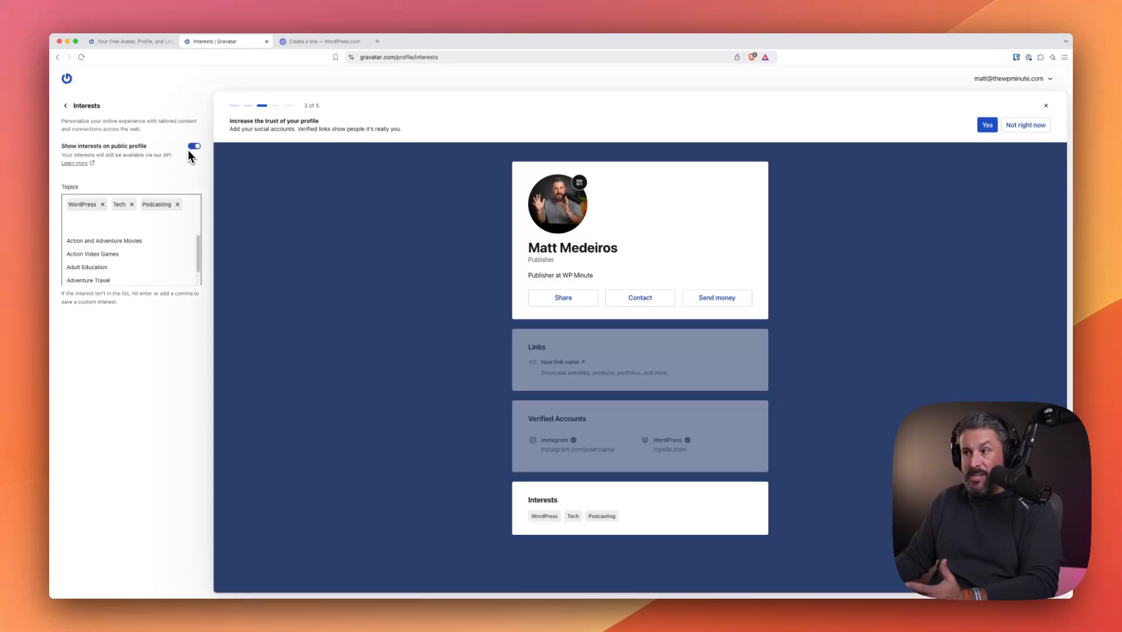
pyautogui.click(68, 105)
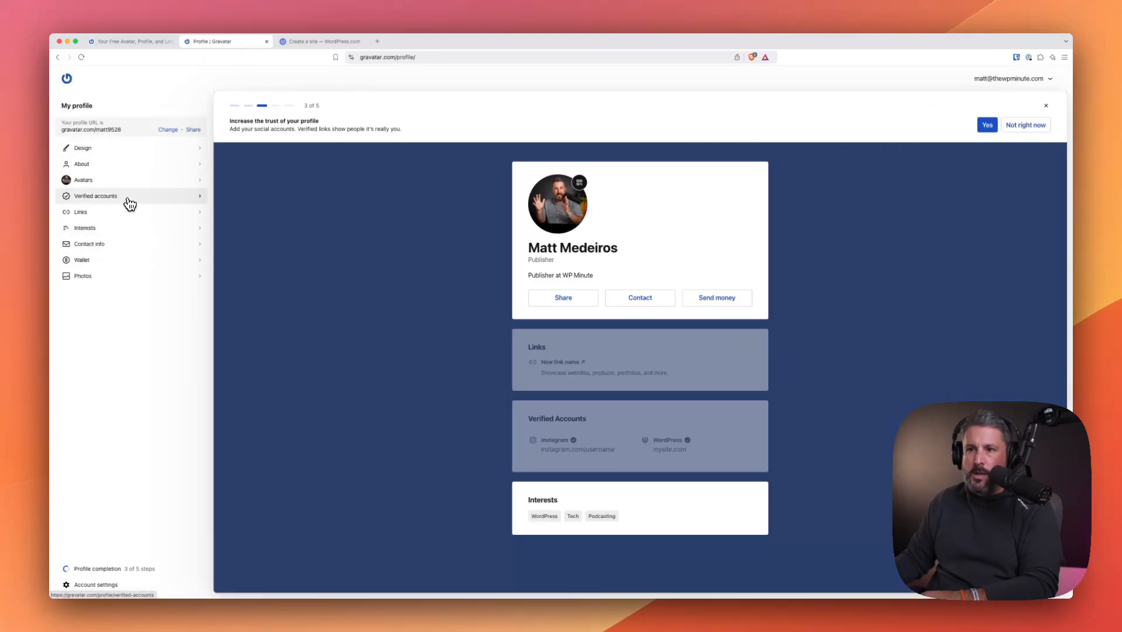
pyautogui.click(96, 195)
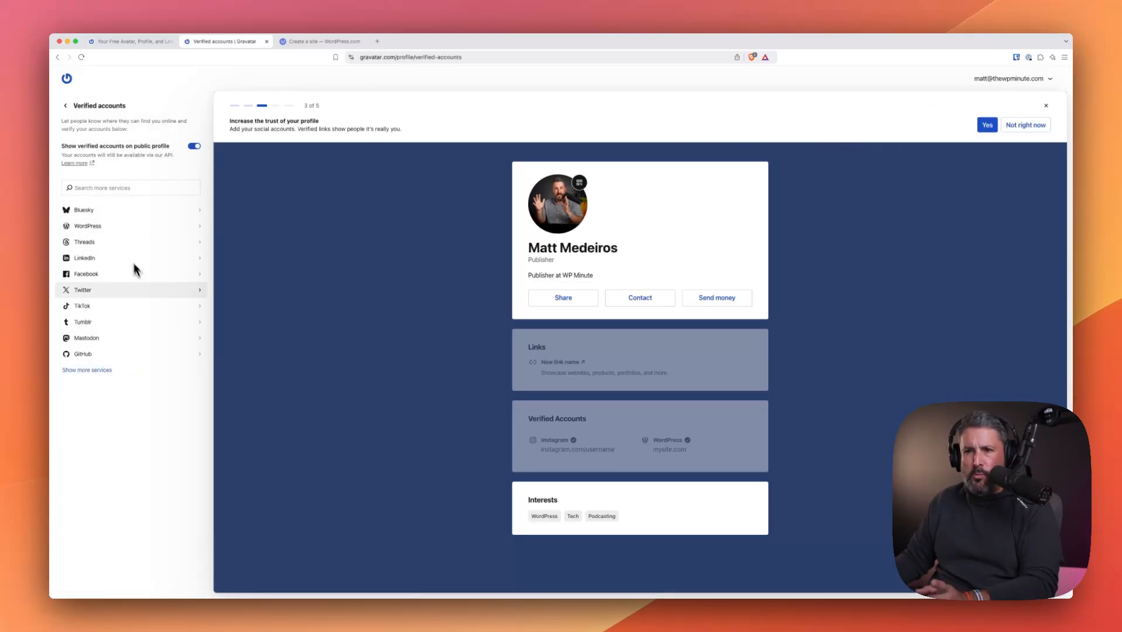
pyautogui.moveTo(169, 294)
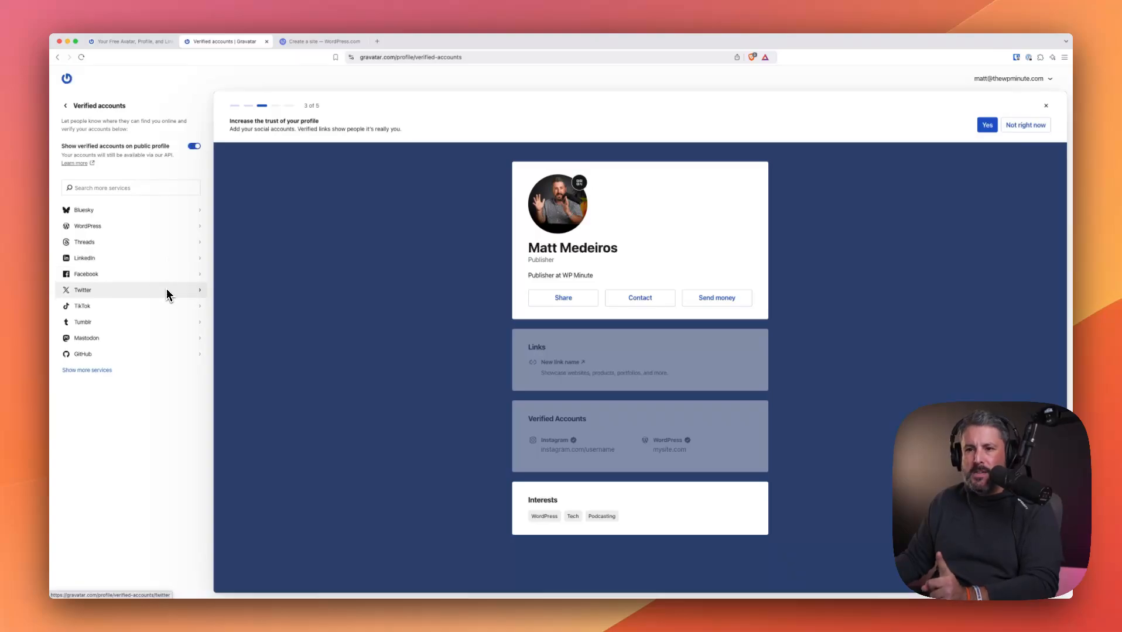
pyautogui.moveTo(170, 281)
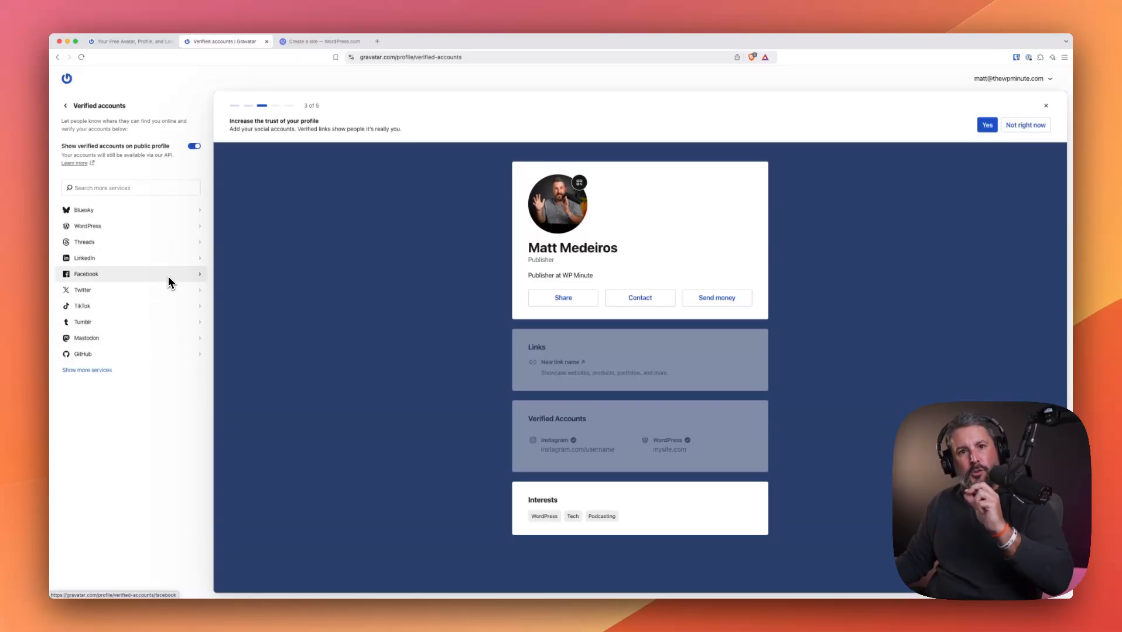
pyautogui.moveTo(178, 247)
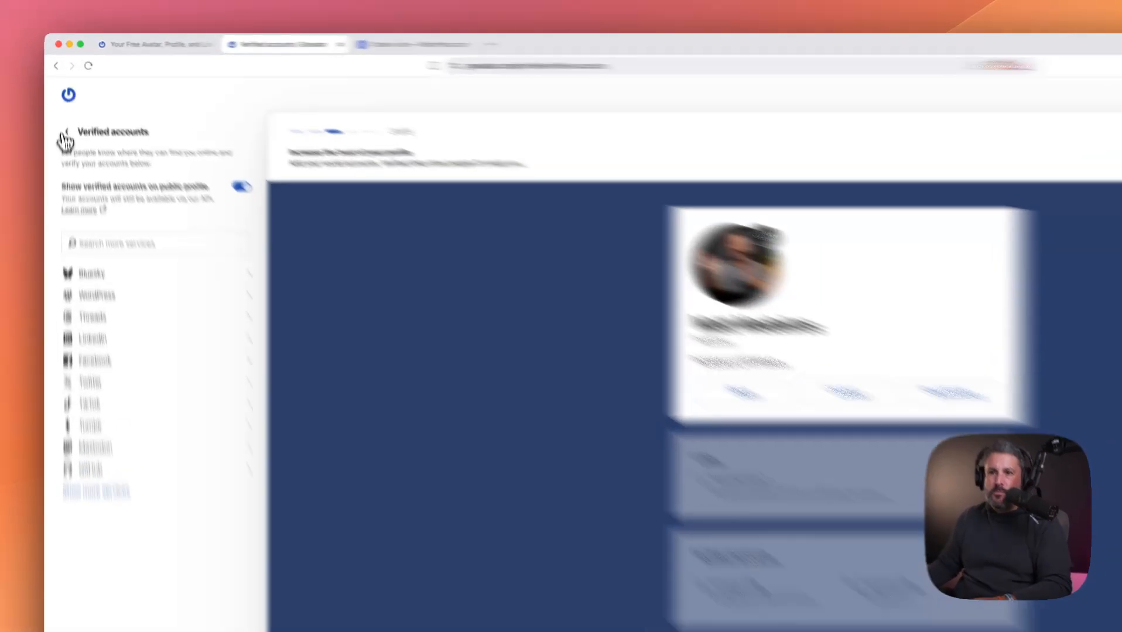
pyautogui.click(69, 130)
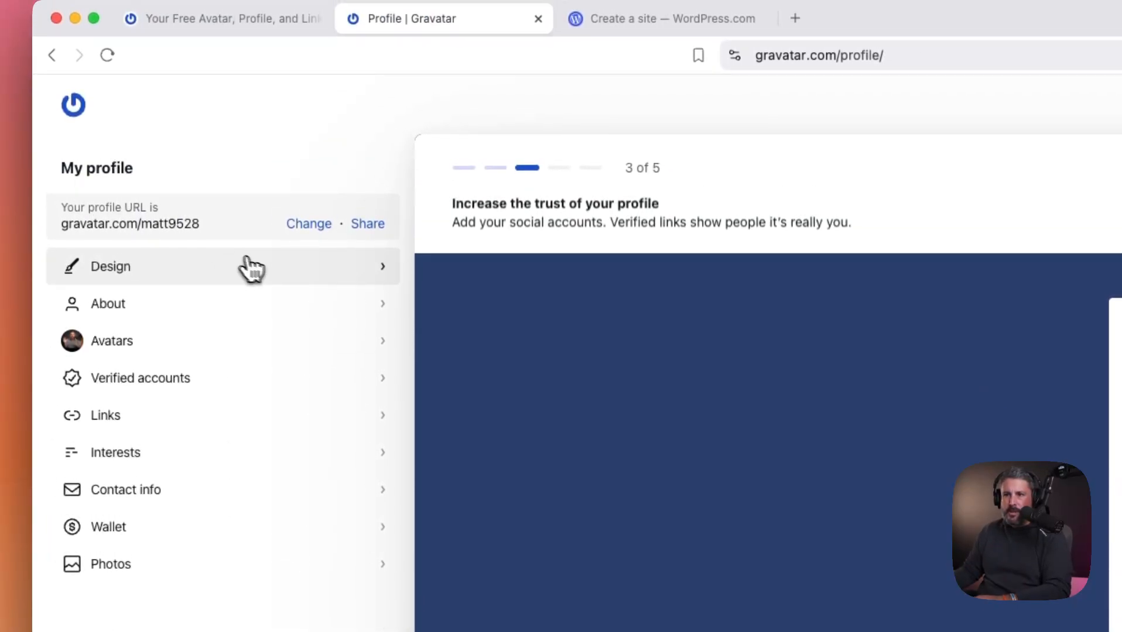
# Set the background Color Fill to Gradient with the dark blue preset, then return to Design
pyautogui.click(110, 267)
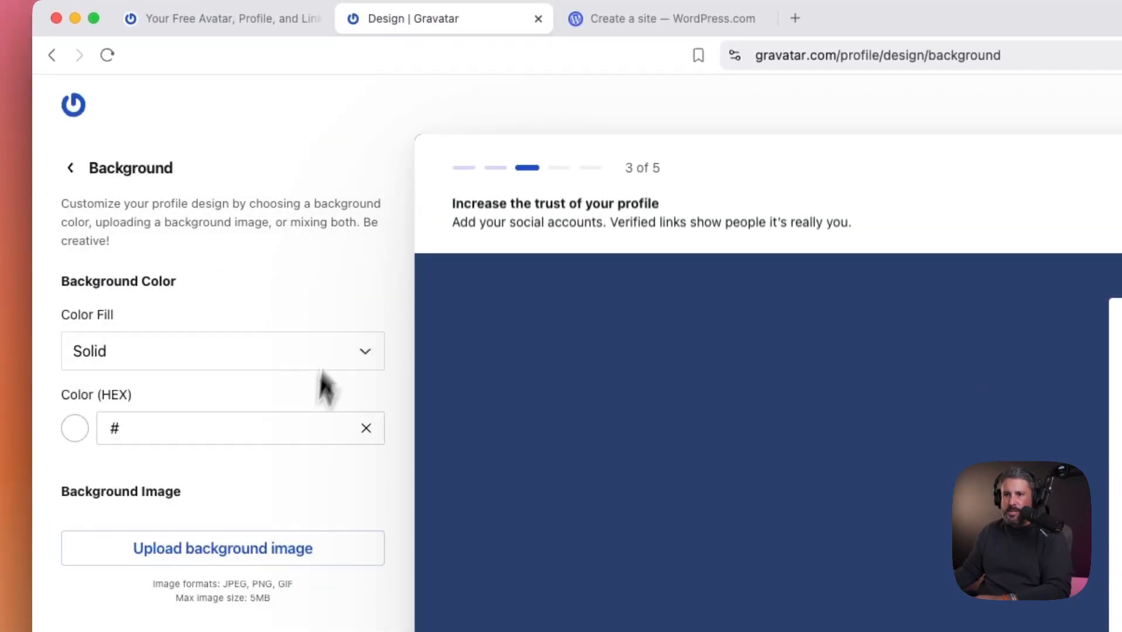
pyautogui.click(223, 351)
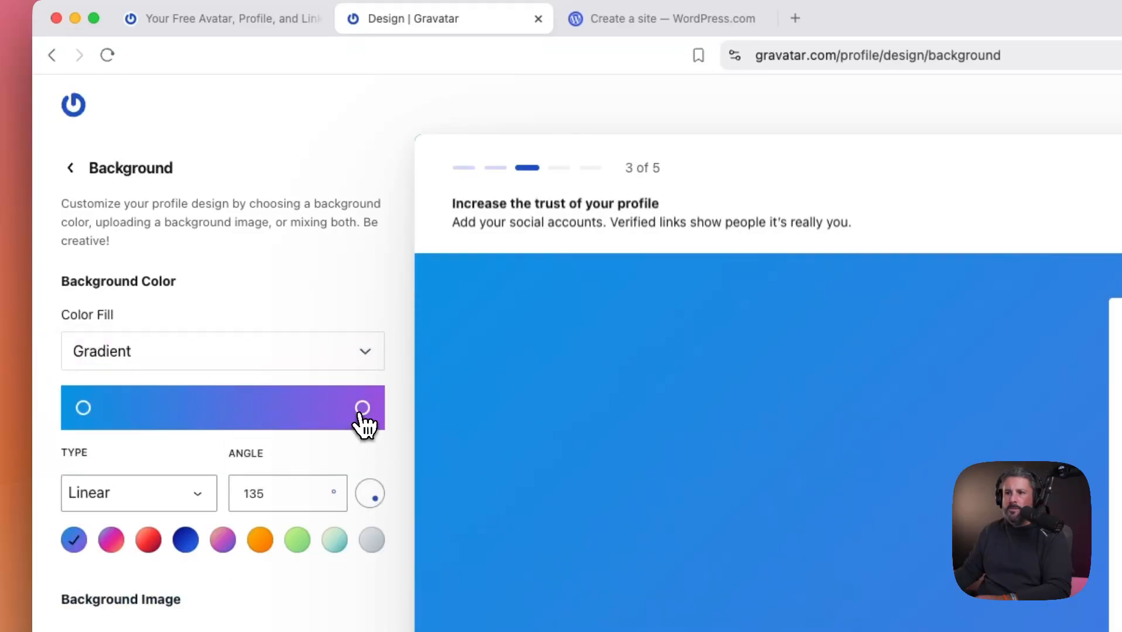
pyautogui.click(185, 540)
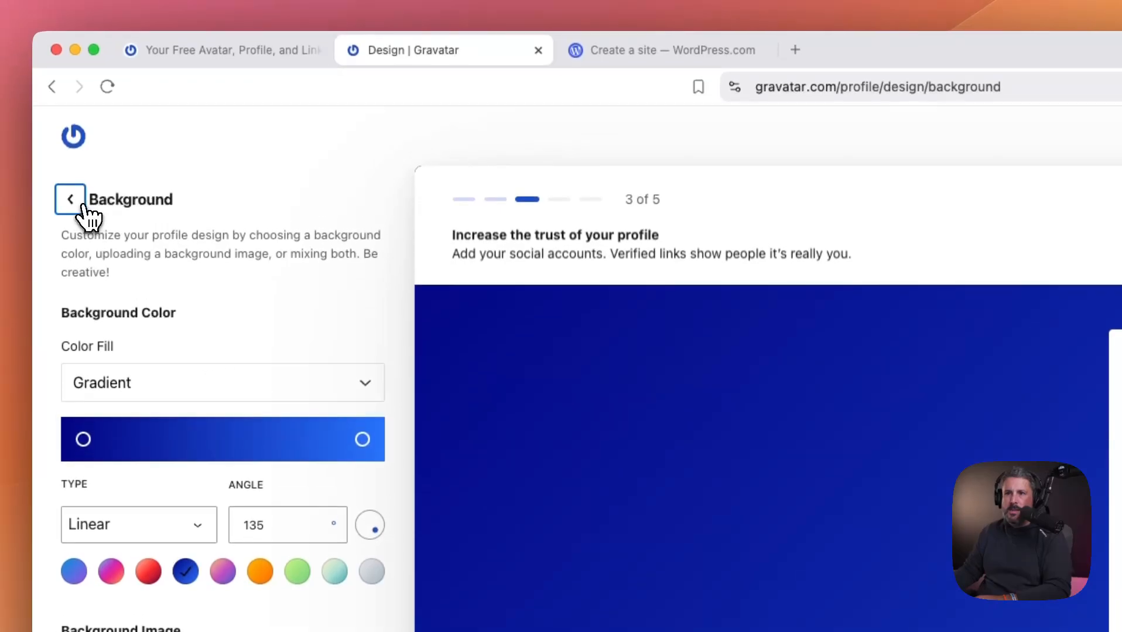
pyautogui.click(70, 199)
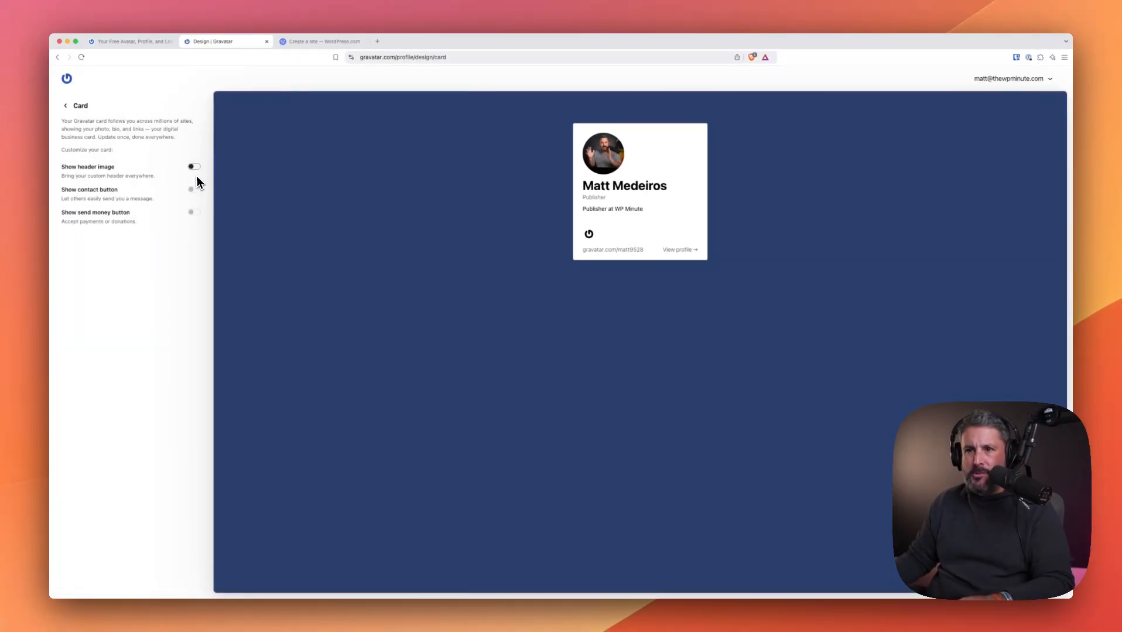
# Turn on Show header image for the card, save it, and return to the Design list
pyautogui.click(194, 166)
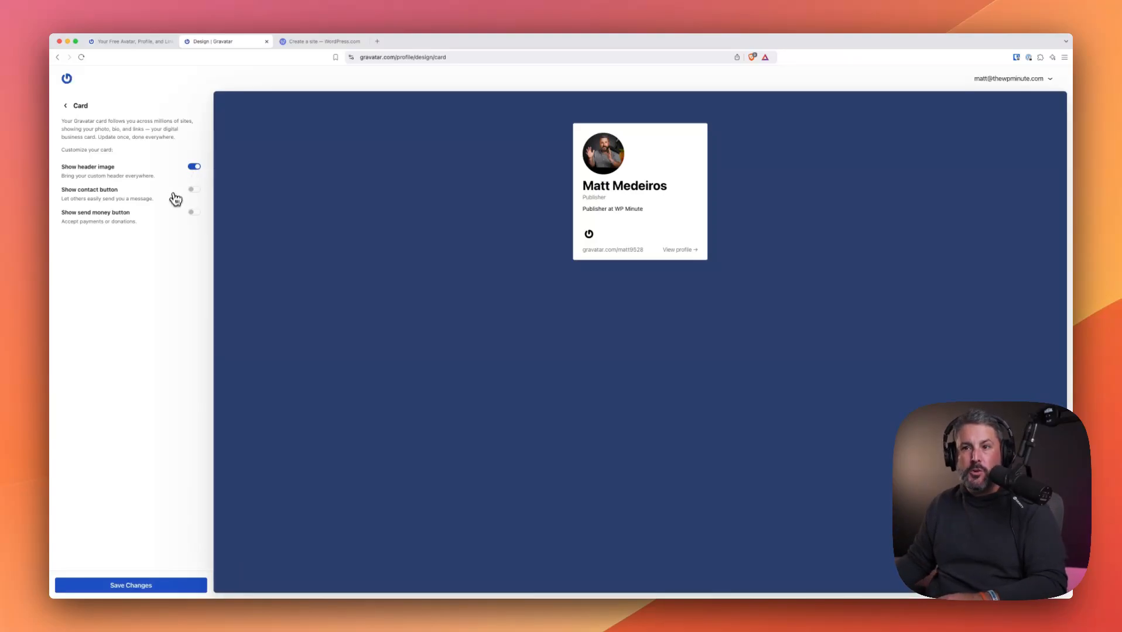
pyautogui.moveTo(172, 207)
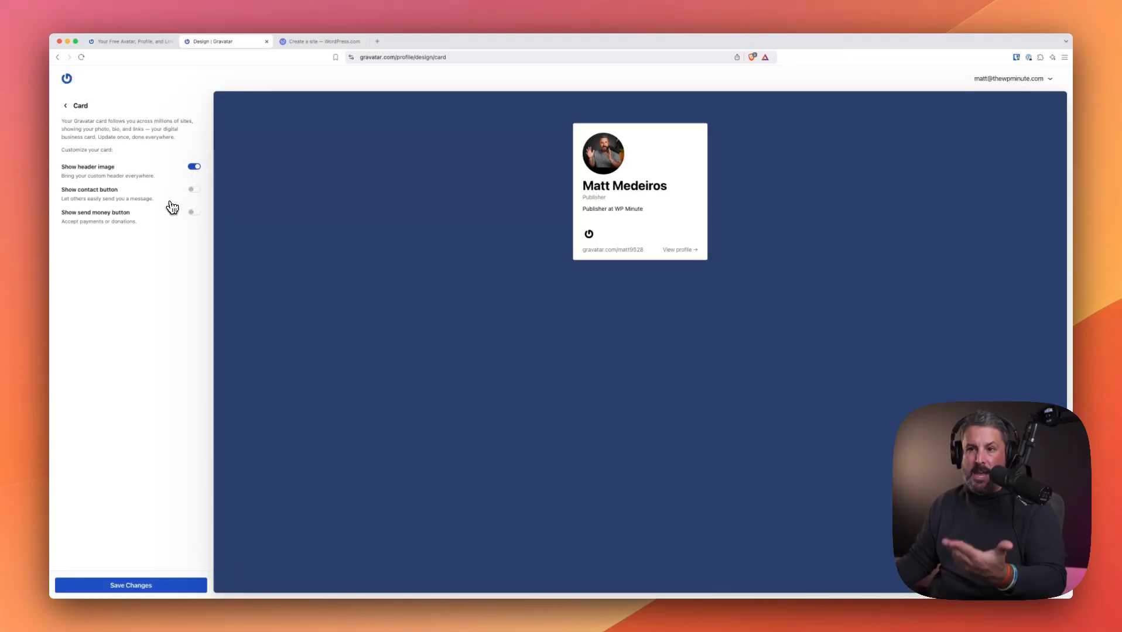
pyautogui.click(131, 586)
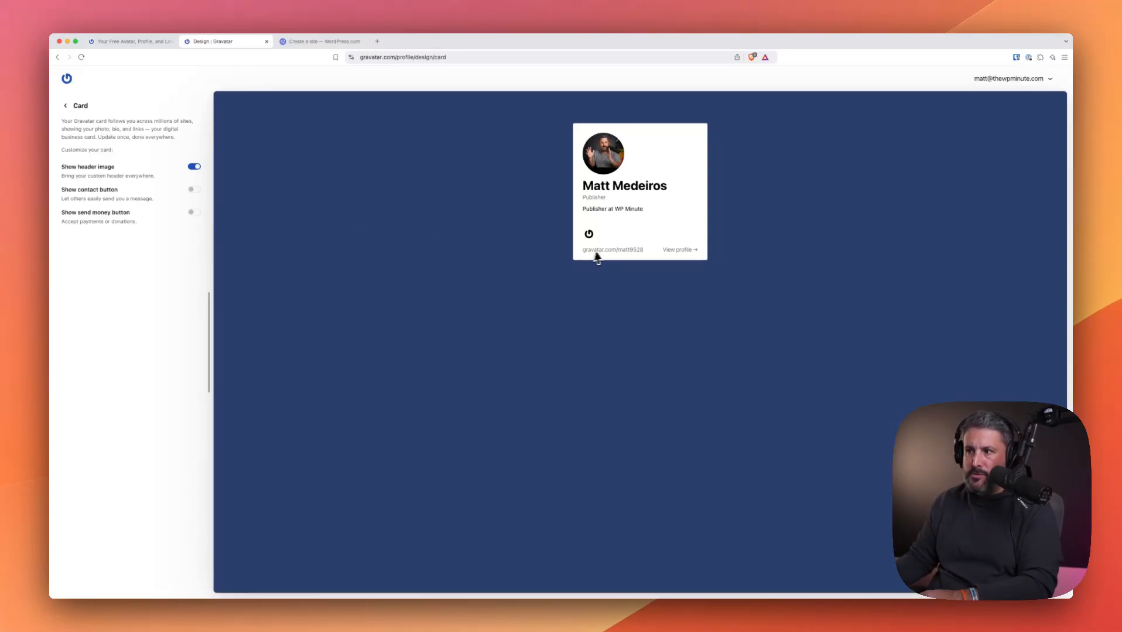
pyautogui.click(68, 105)
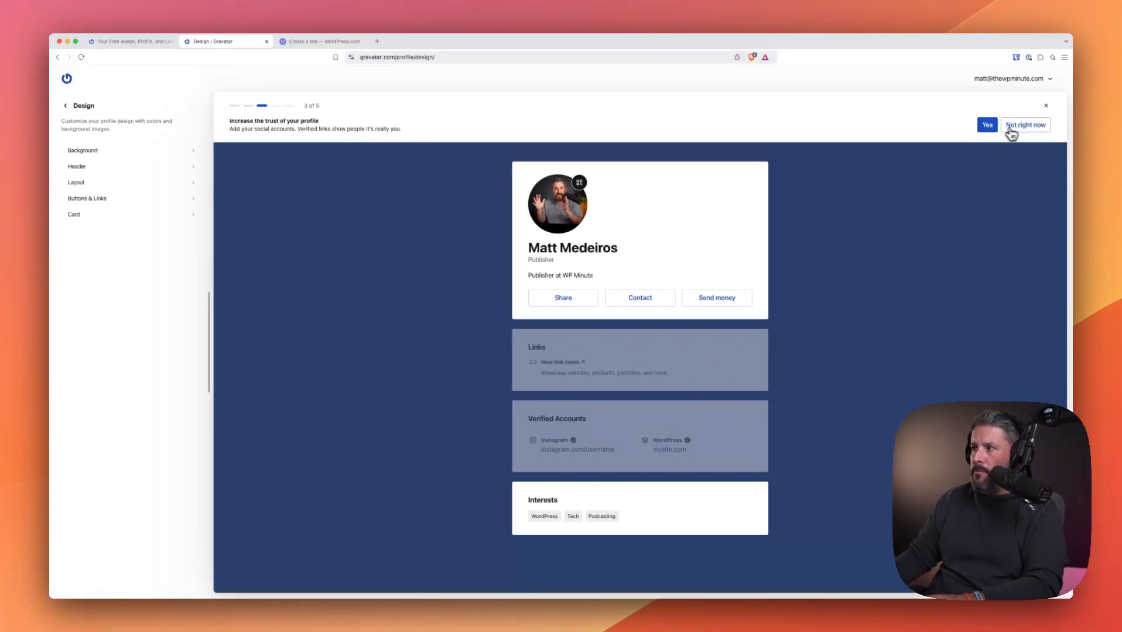
# Skip the social accounts step with Not right now, finish with Done, and return to My profile
pyautogui.click(1026, 125)
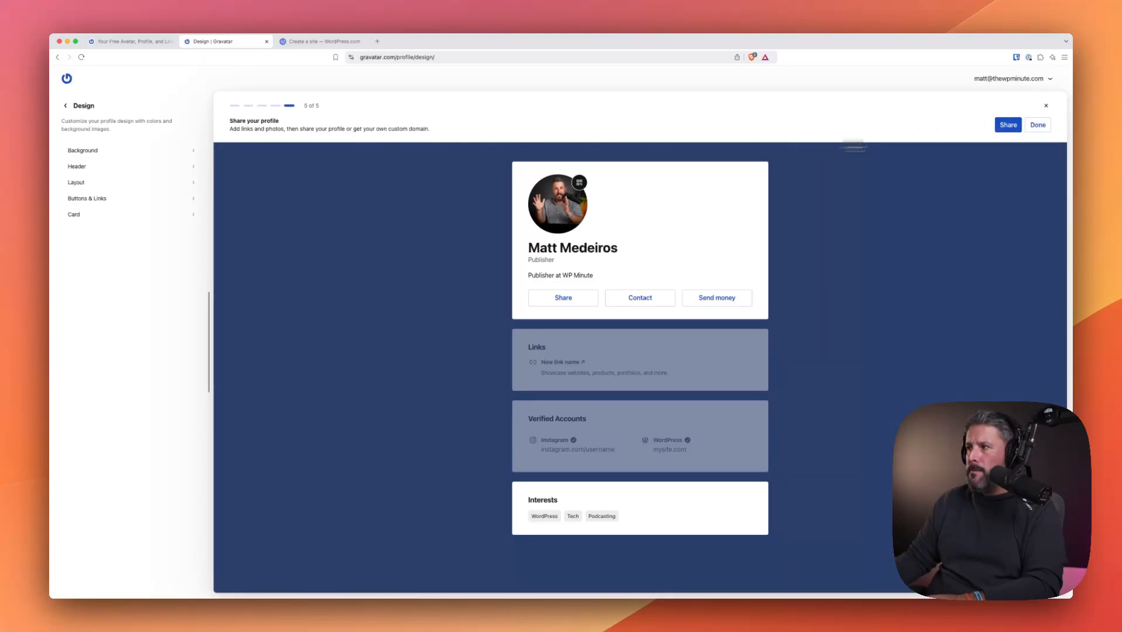
pyautogui.click(1046, 107)
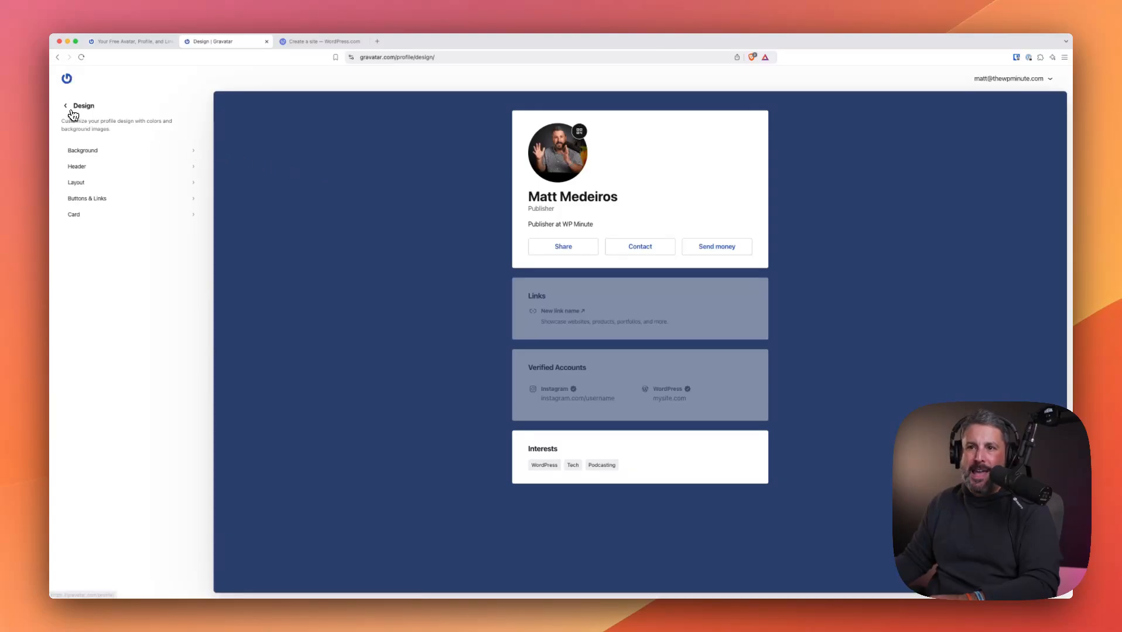
pyautogui.click(68, 105)
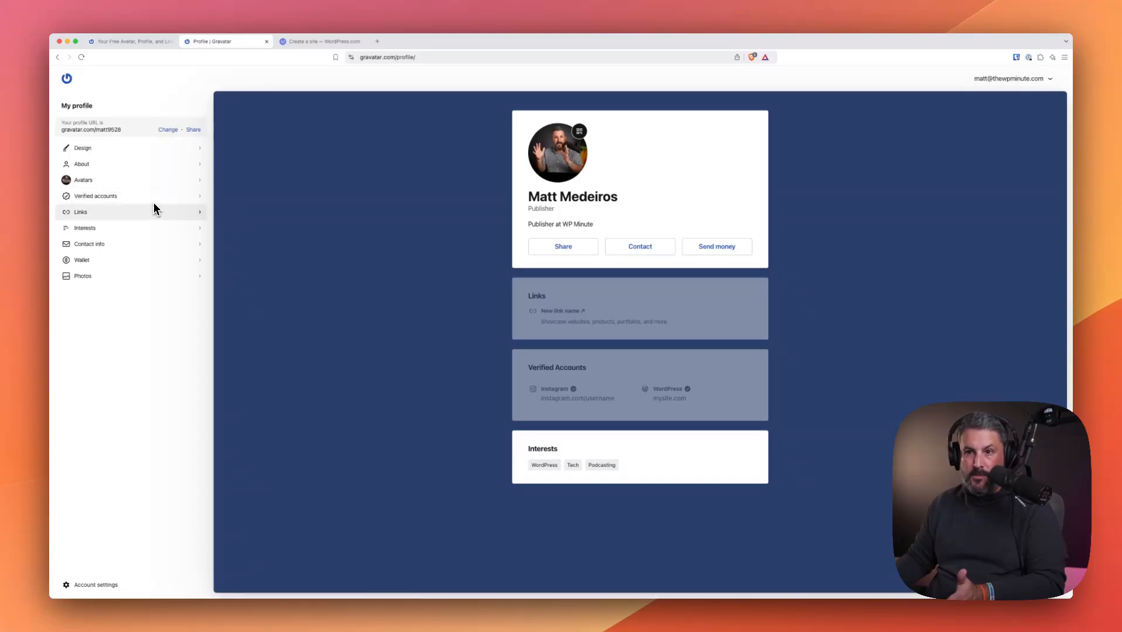
pyautogui.moveTo(184, 182)
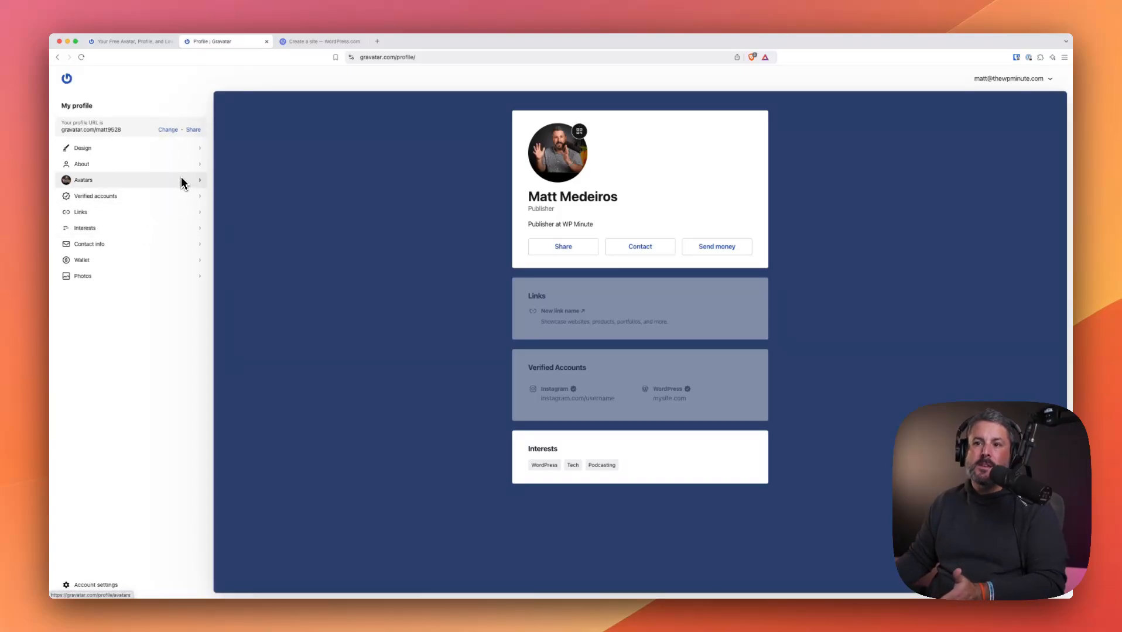
pyautogui.moveTo(427, 224)
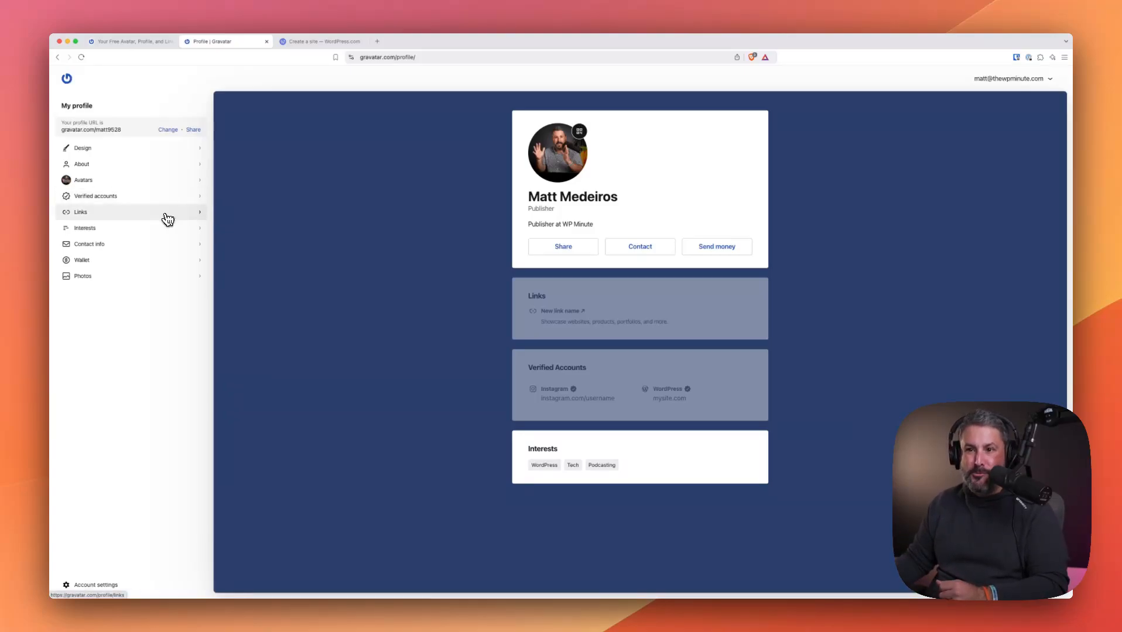
pyautogui.click(79, 212)
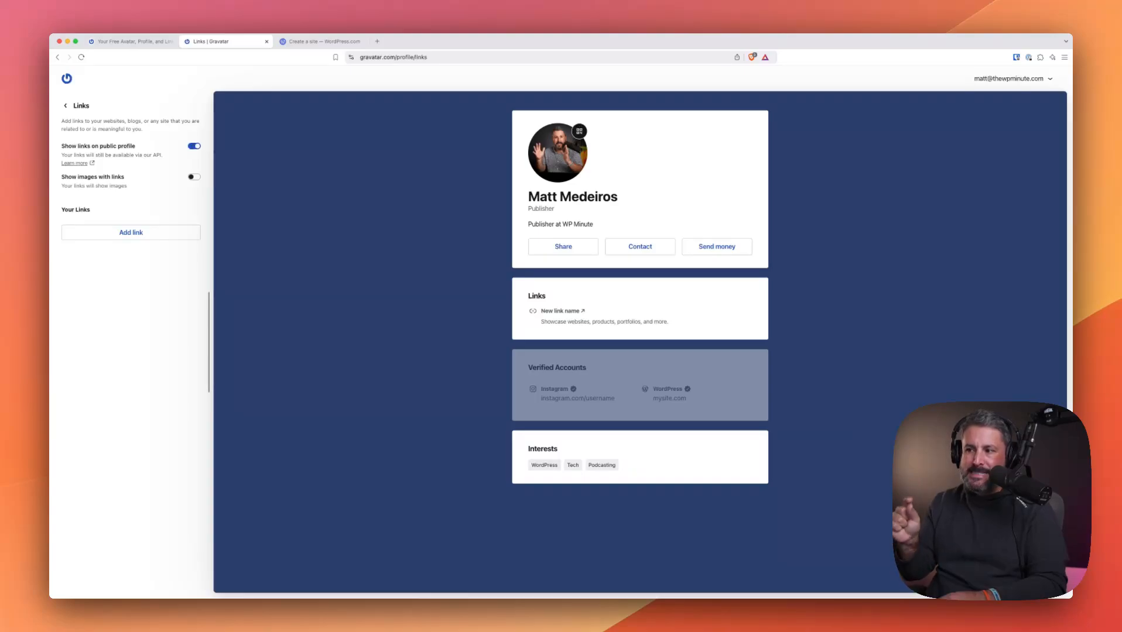
pyautogui.moveTo(574, 344)
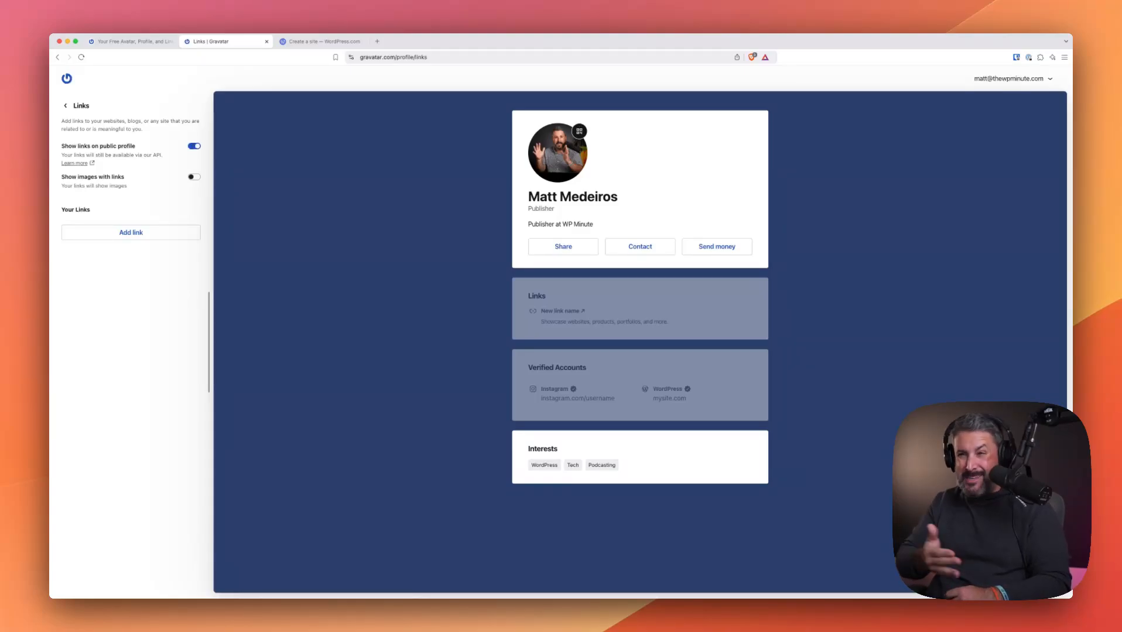
pyautogui.moveTo(483, 224)
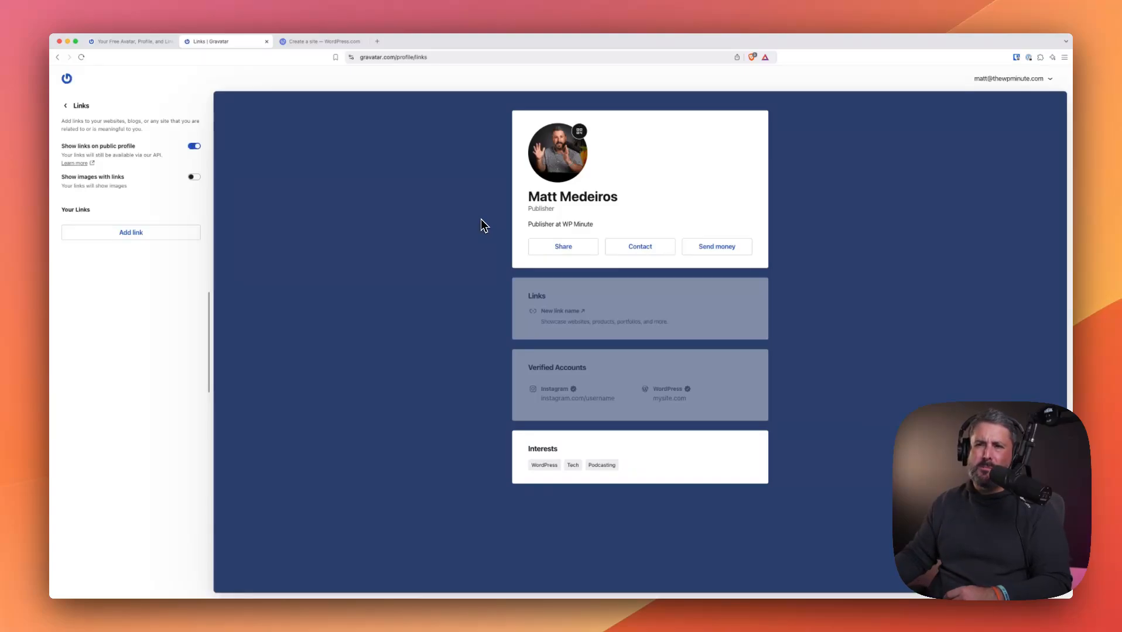
pyautogui.click(66, 106)
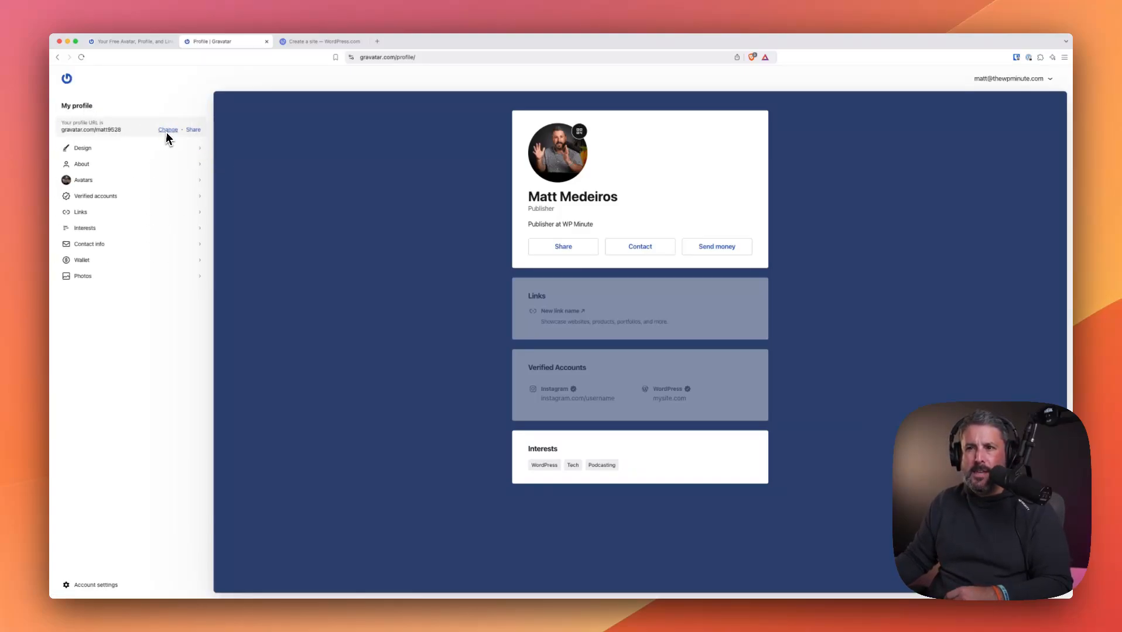
# Revisit the profile URL change and free mattmedeiros.bio domain offer, then switch to the Gravatar homepage
pyautogui.click(168, 129)
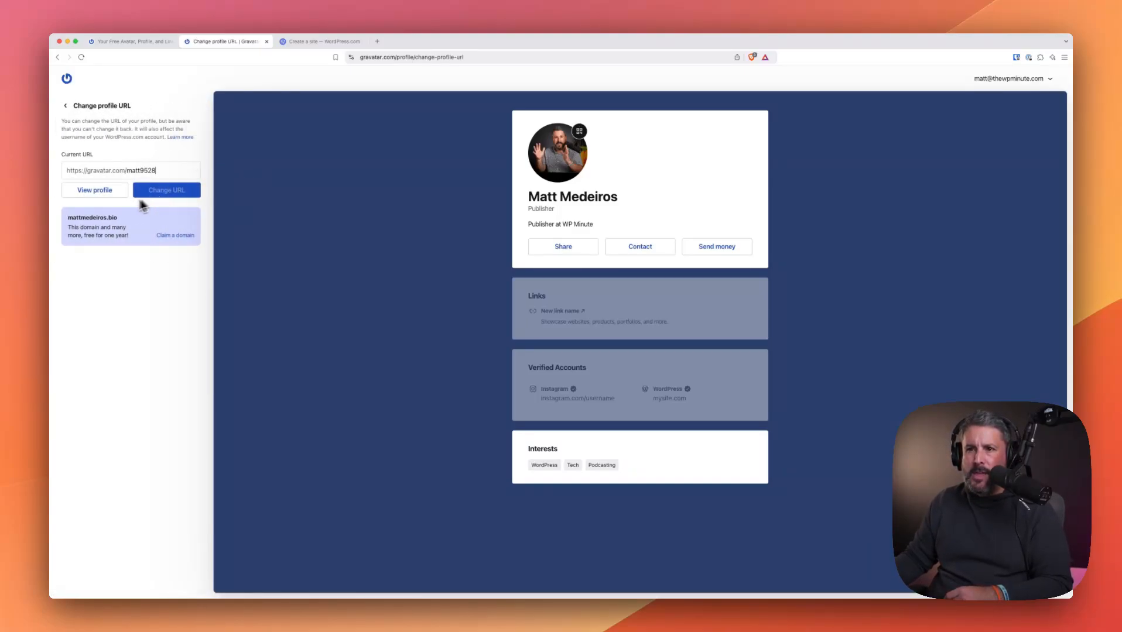
pyautogui.click(176, 236)
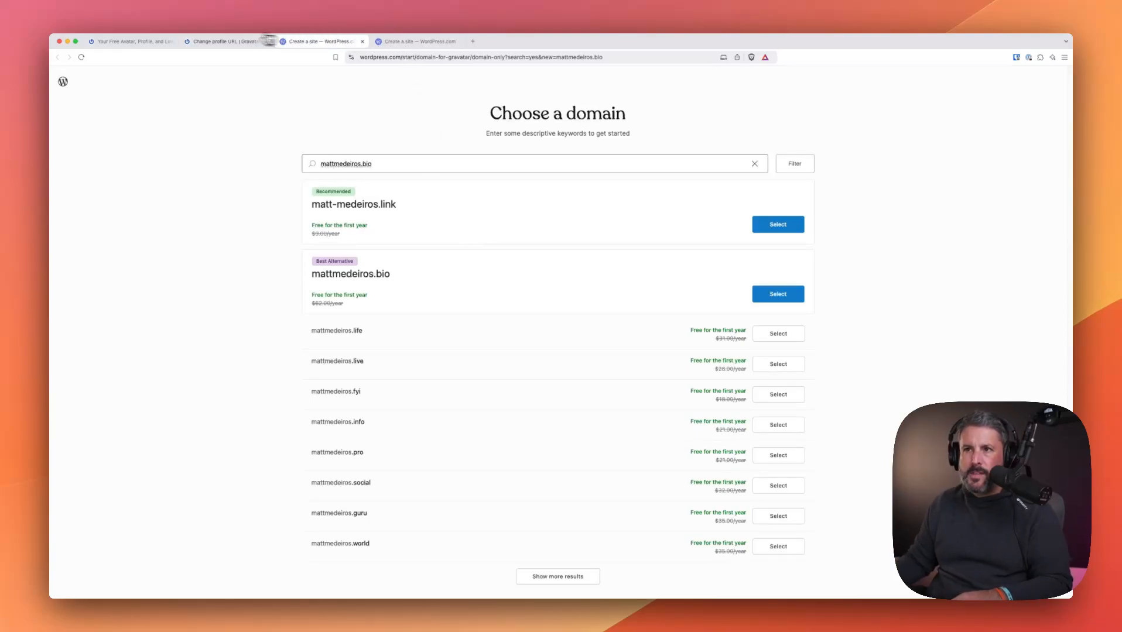
pyautogui.click(135, 41)
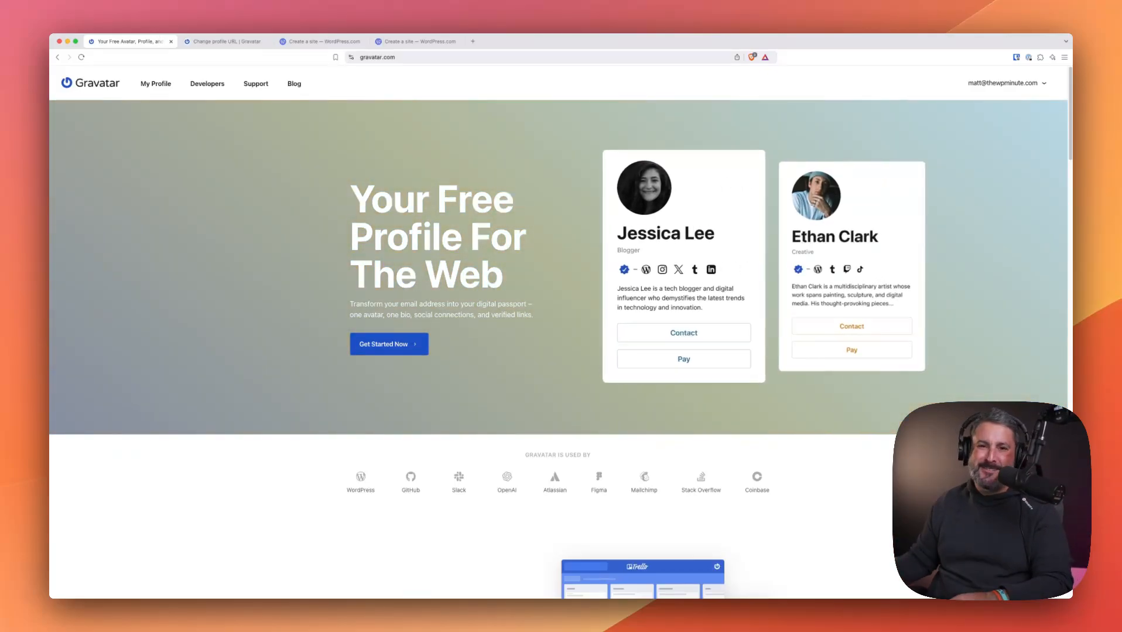
pyautogui.moveTo(193, 88)
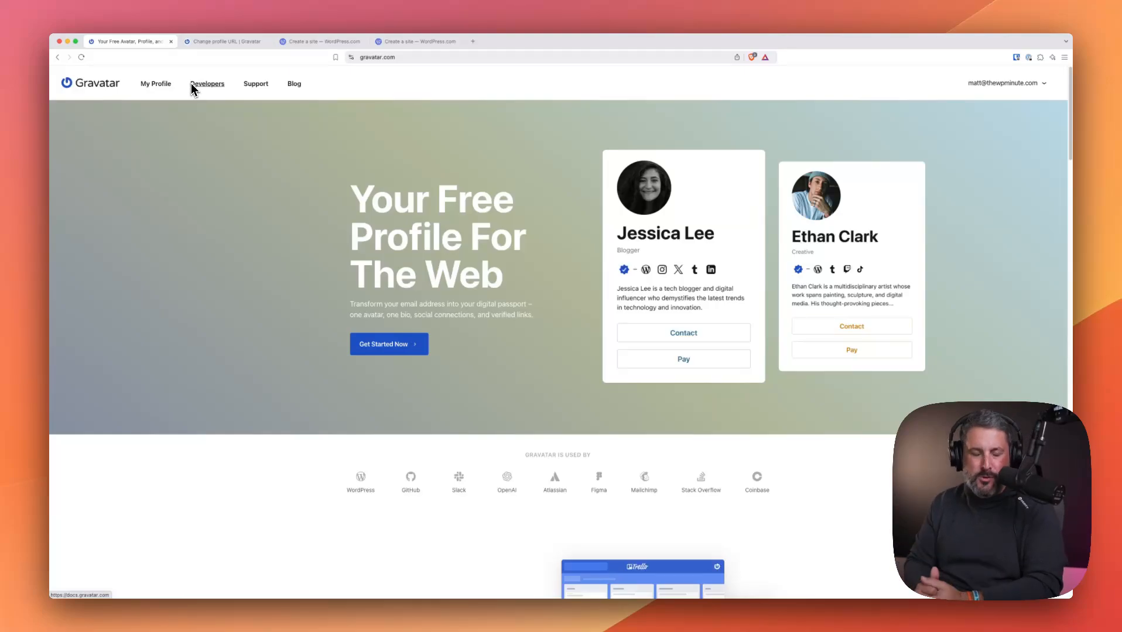